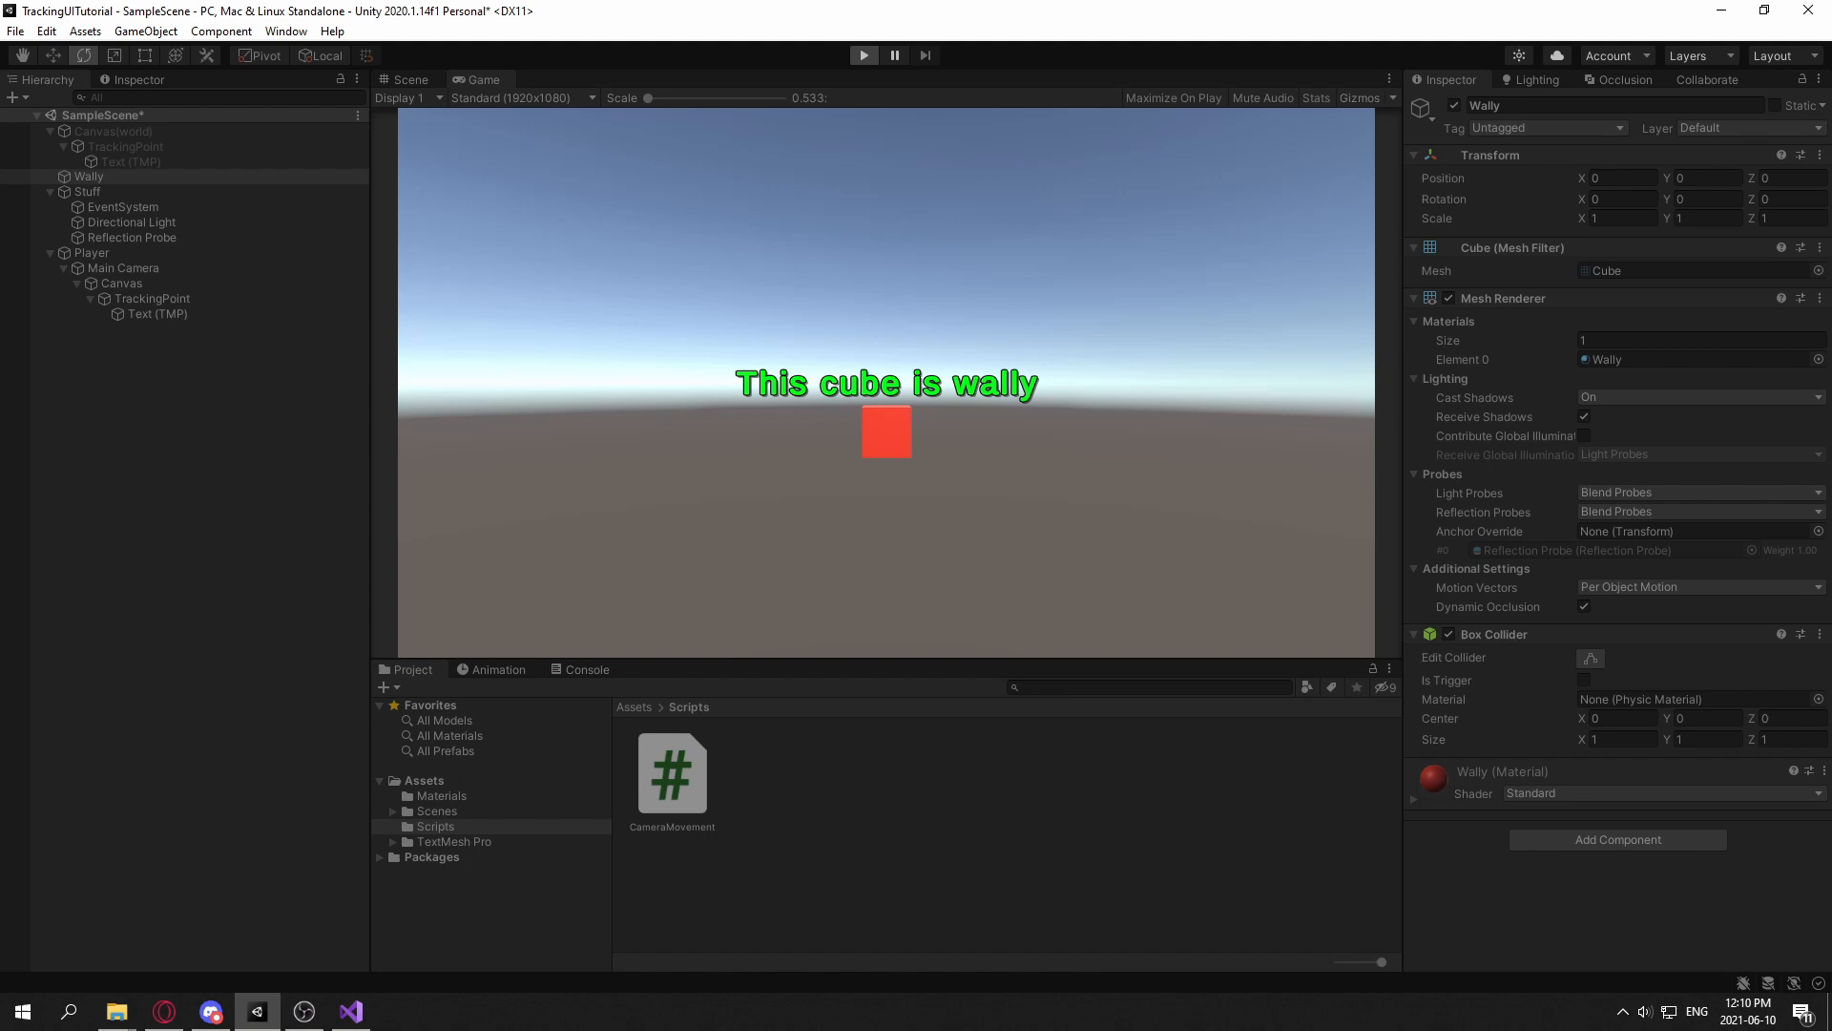
# Step: Switch to the Scene view and select the world-space canvas's TrackingPoint
pyautogui.click(864, 55)
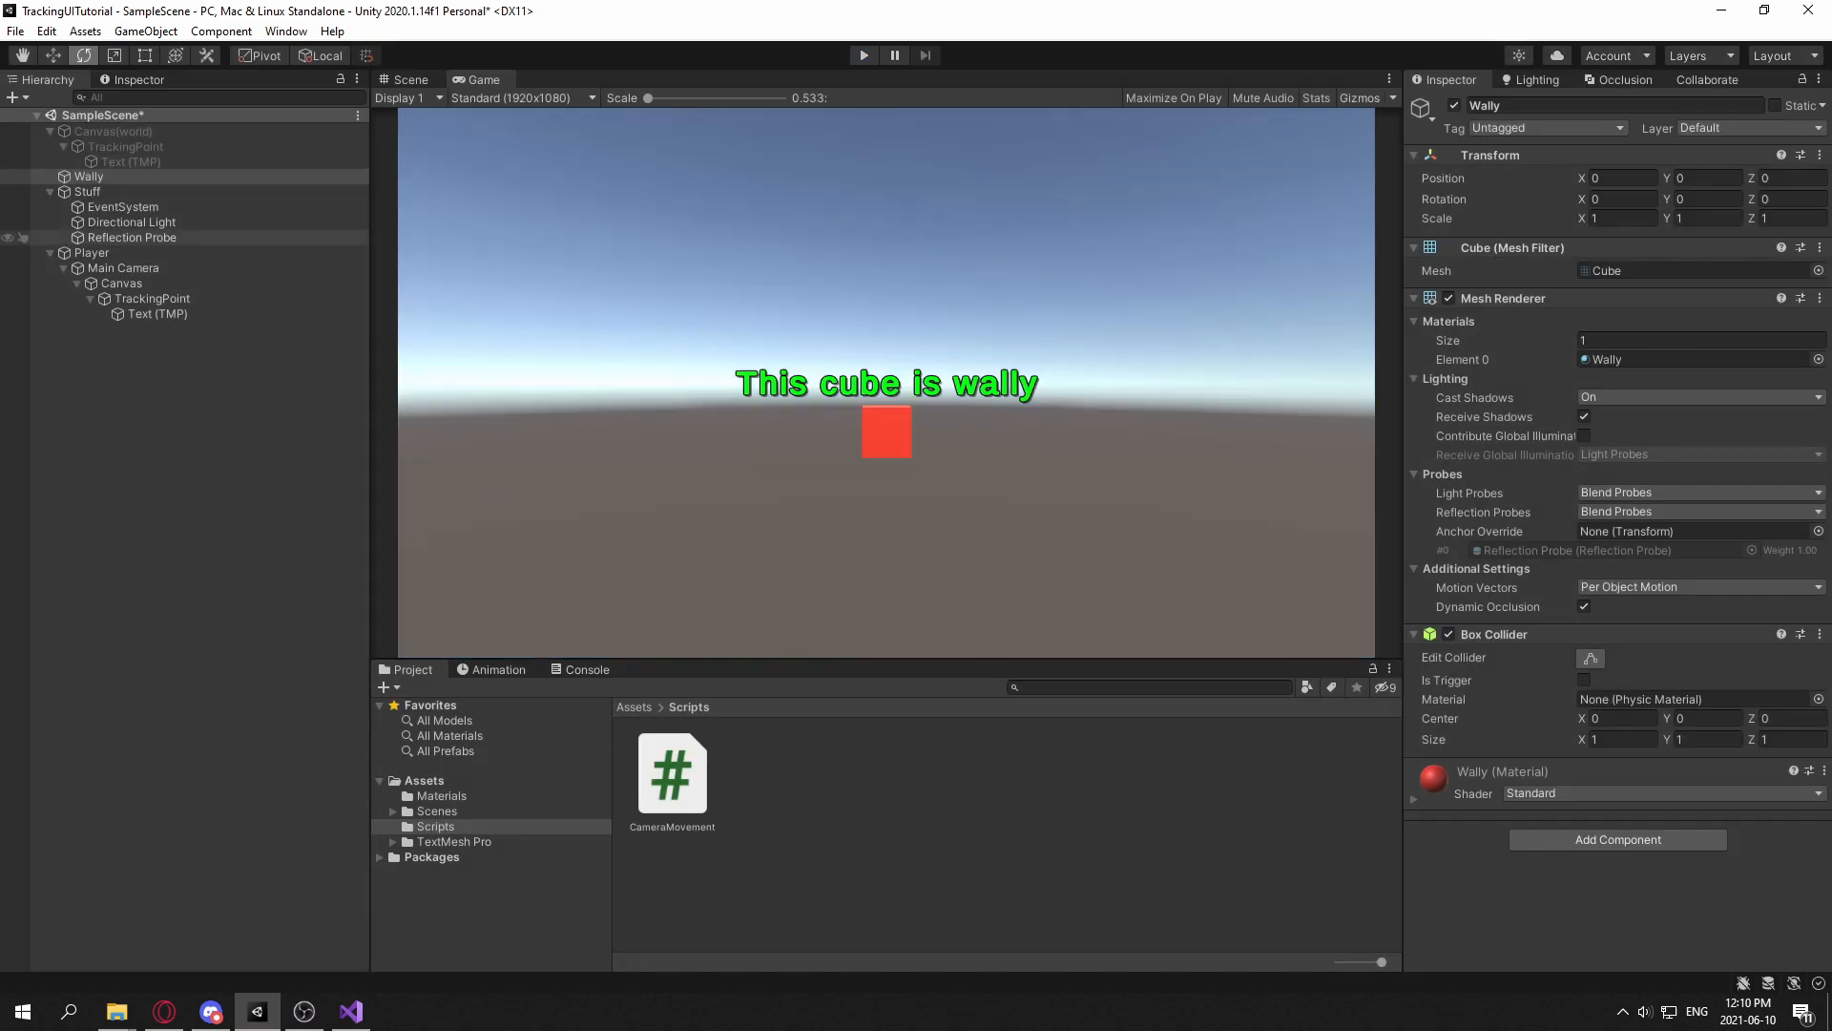
pyautogui.click(120, 282)
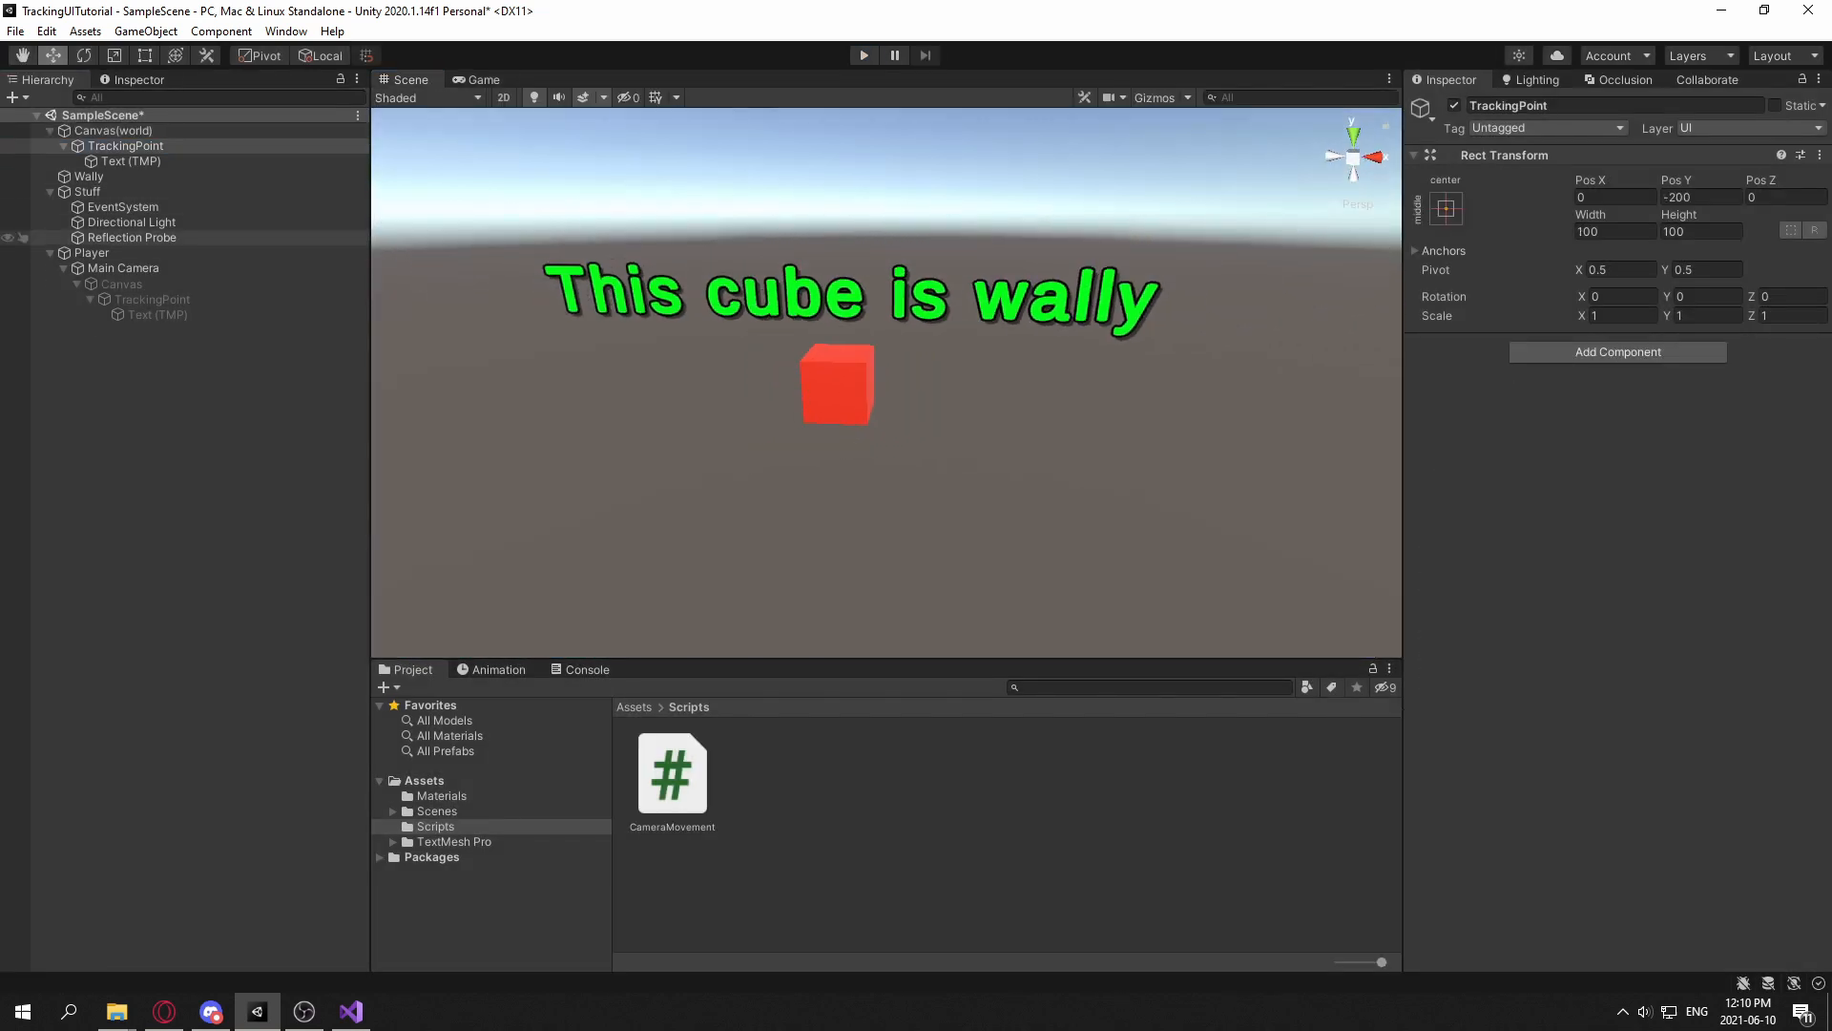
# Step: Inspect the camera's screen-space Canvas, its TrackingPoint and the Text (TMP) label
pyautogui.click(121, 282)
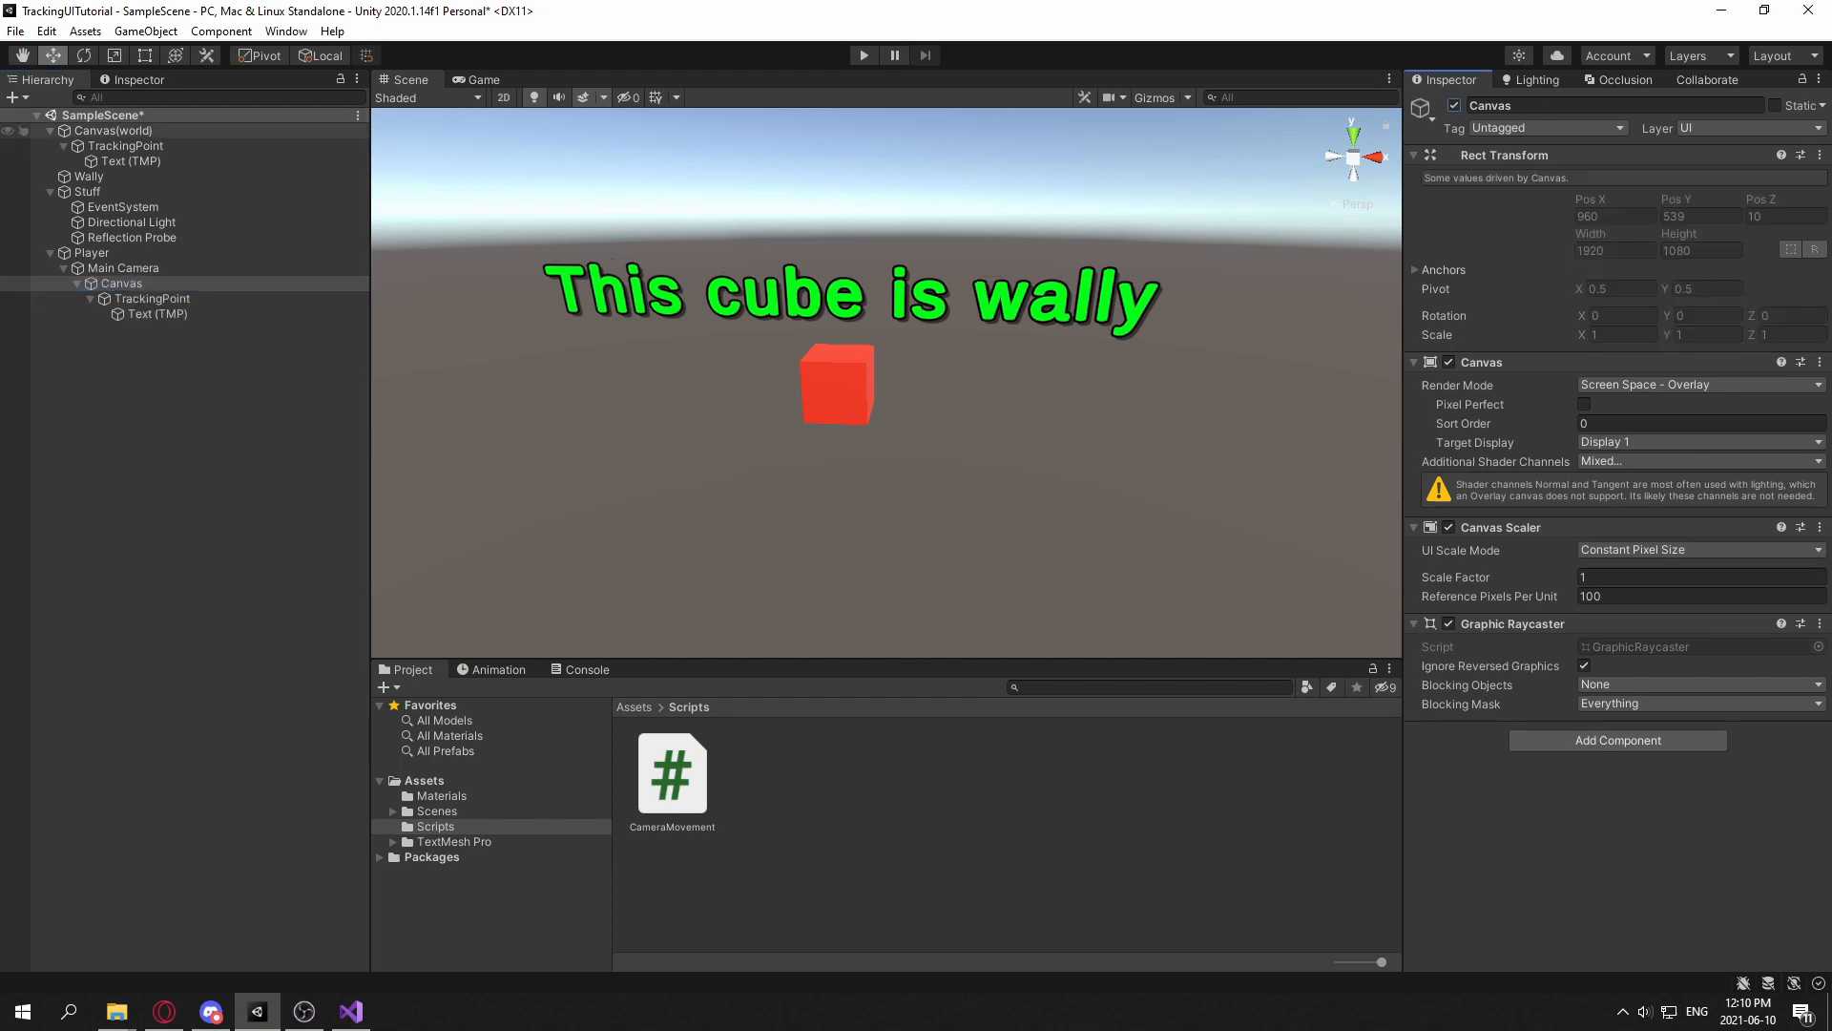
pyautogui.click(117, 130)
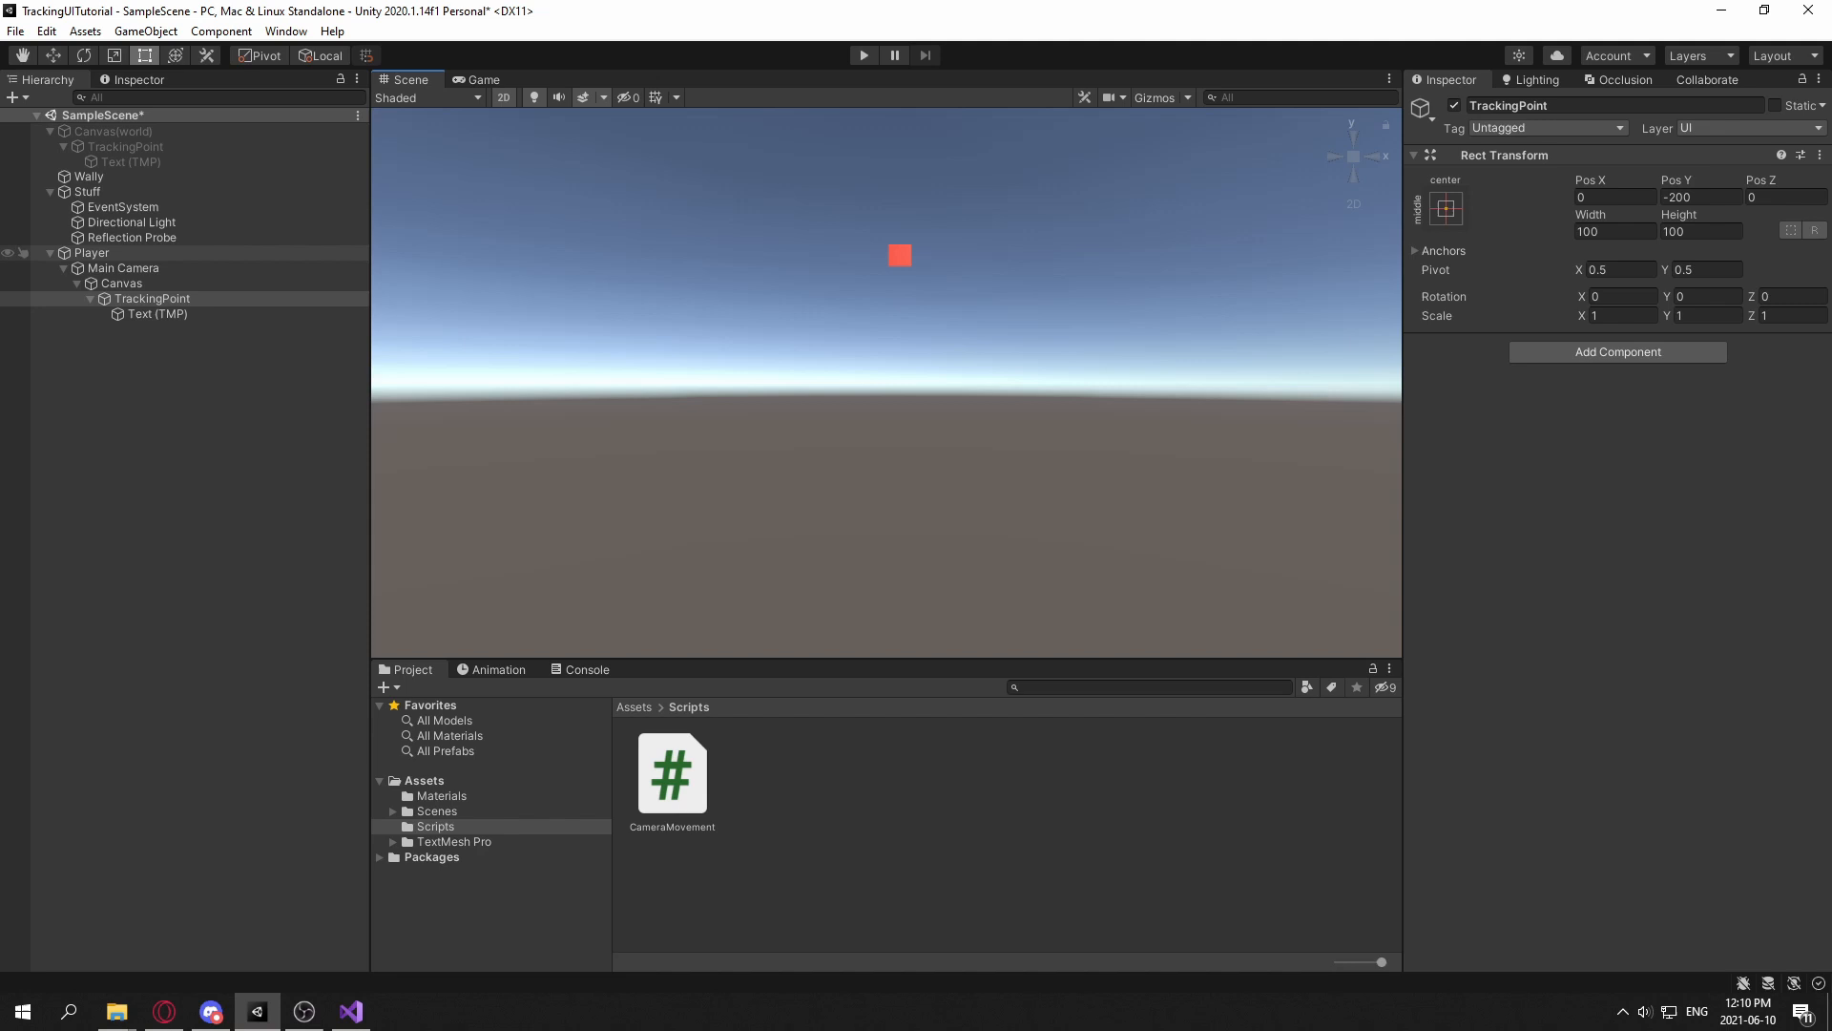
pyautogui.click(152, 298)
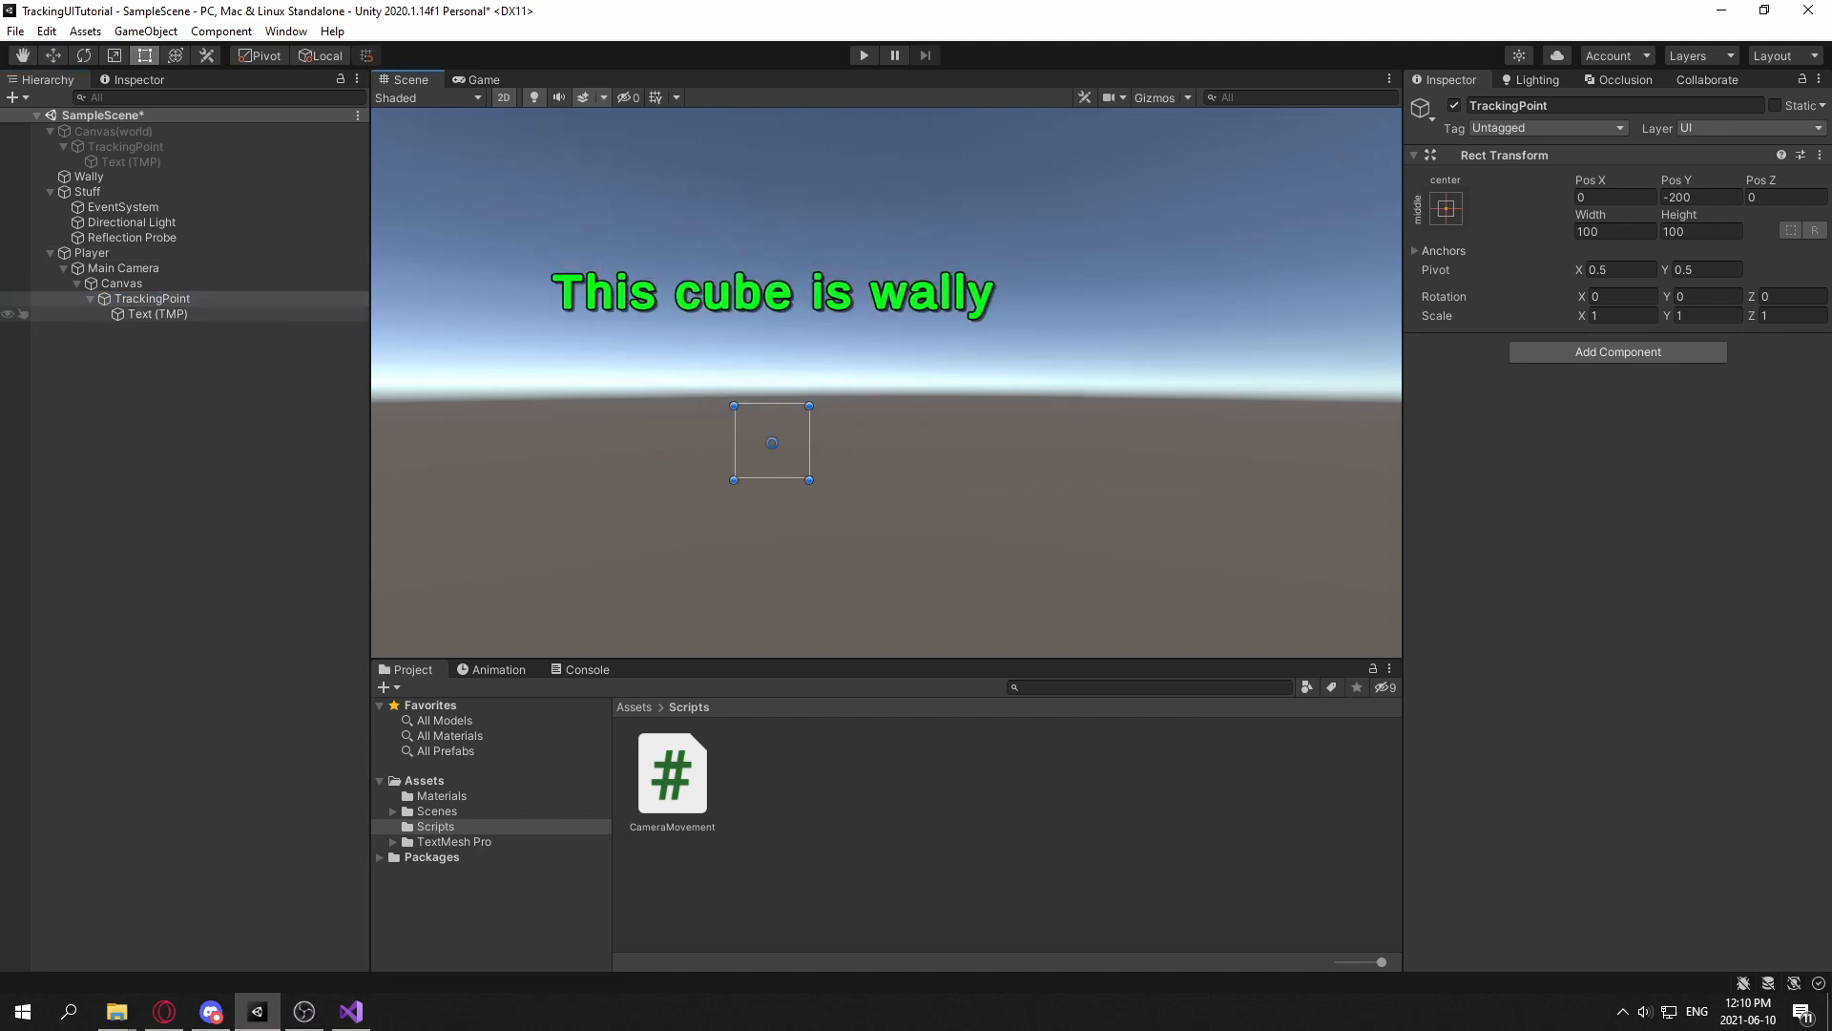
pyautogui.click(156, 313)
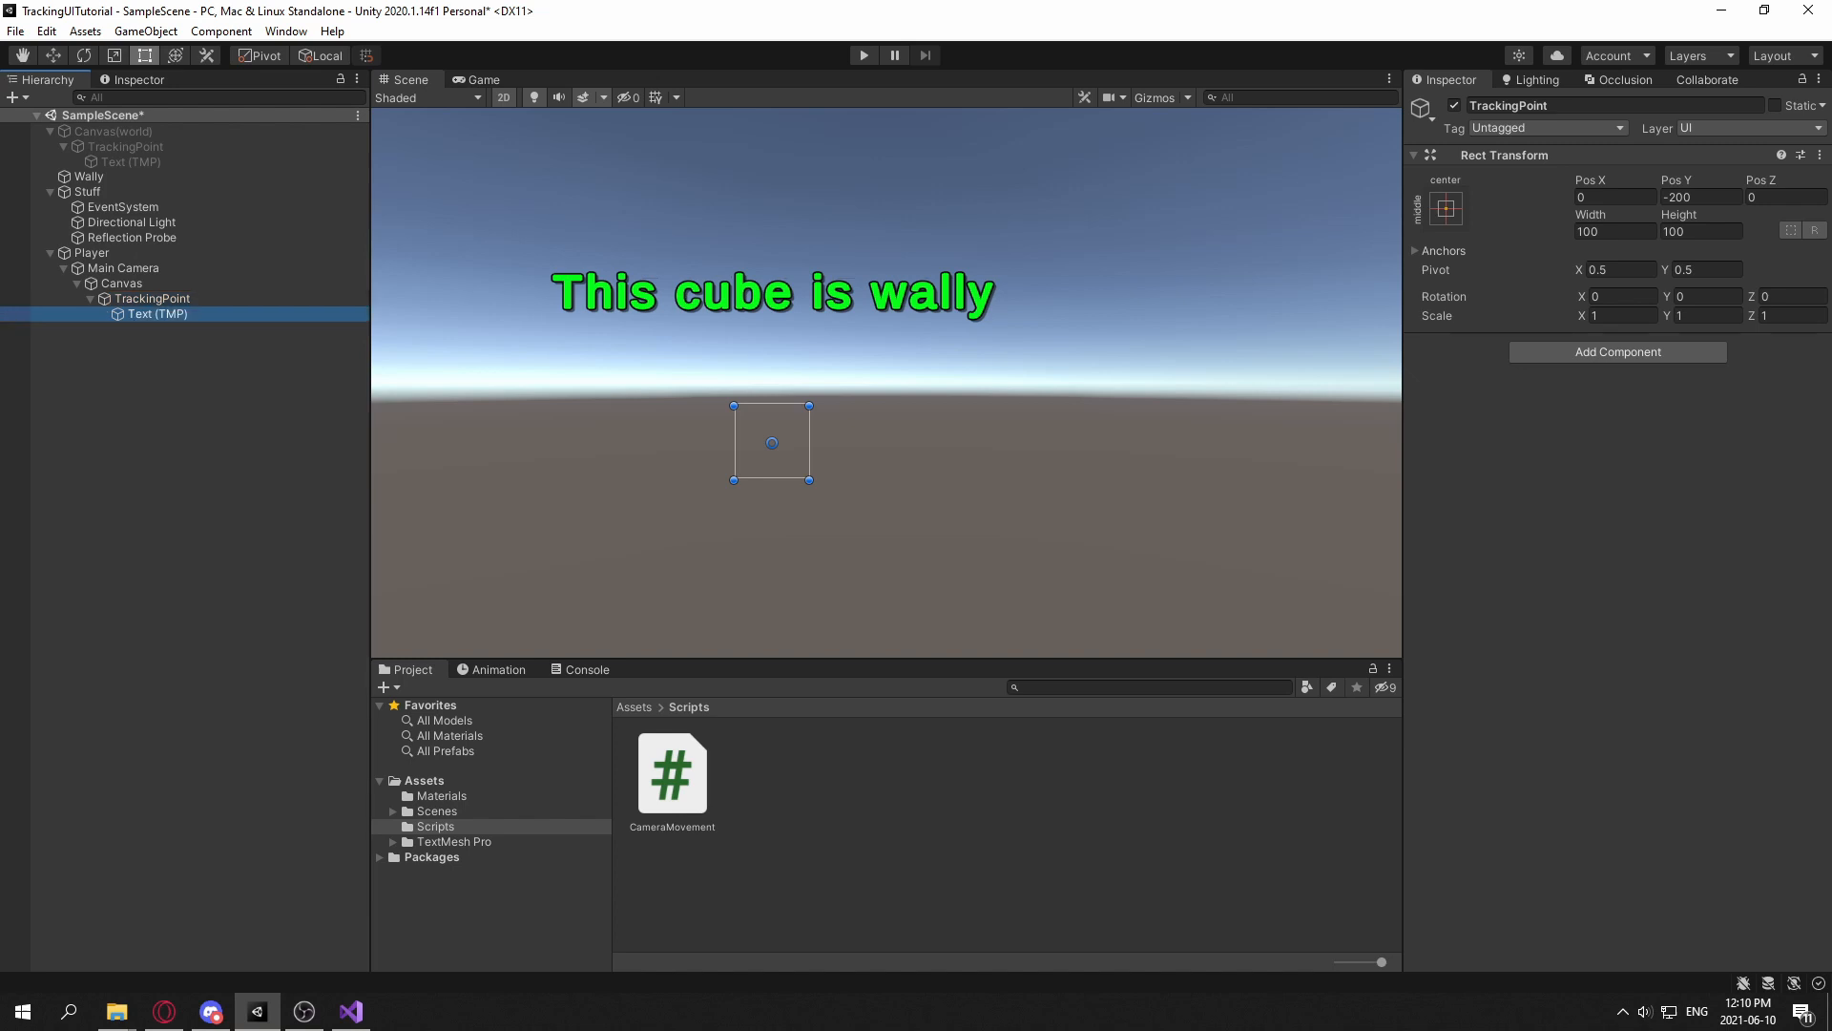
# Step: Clear the selection and bring up the Create menu in the Scripts folder
pyautogui.click(151, 297)
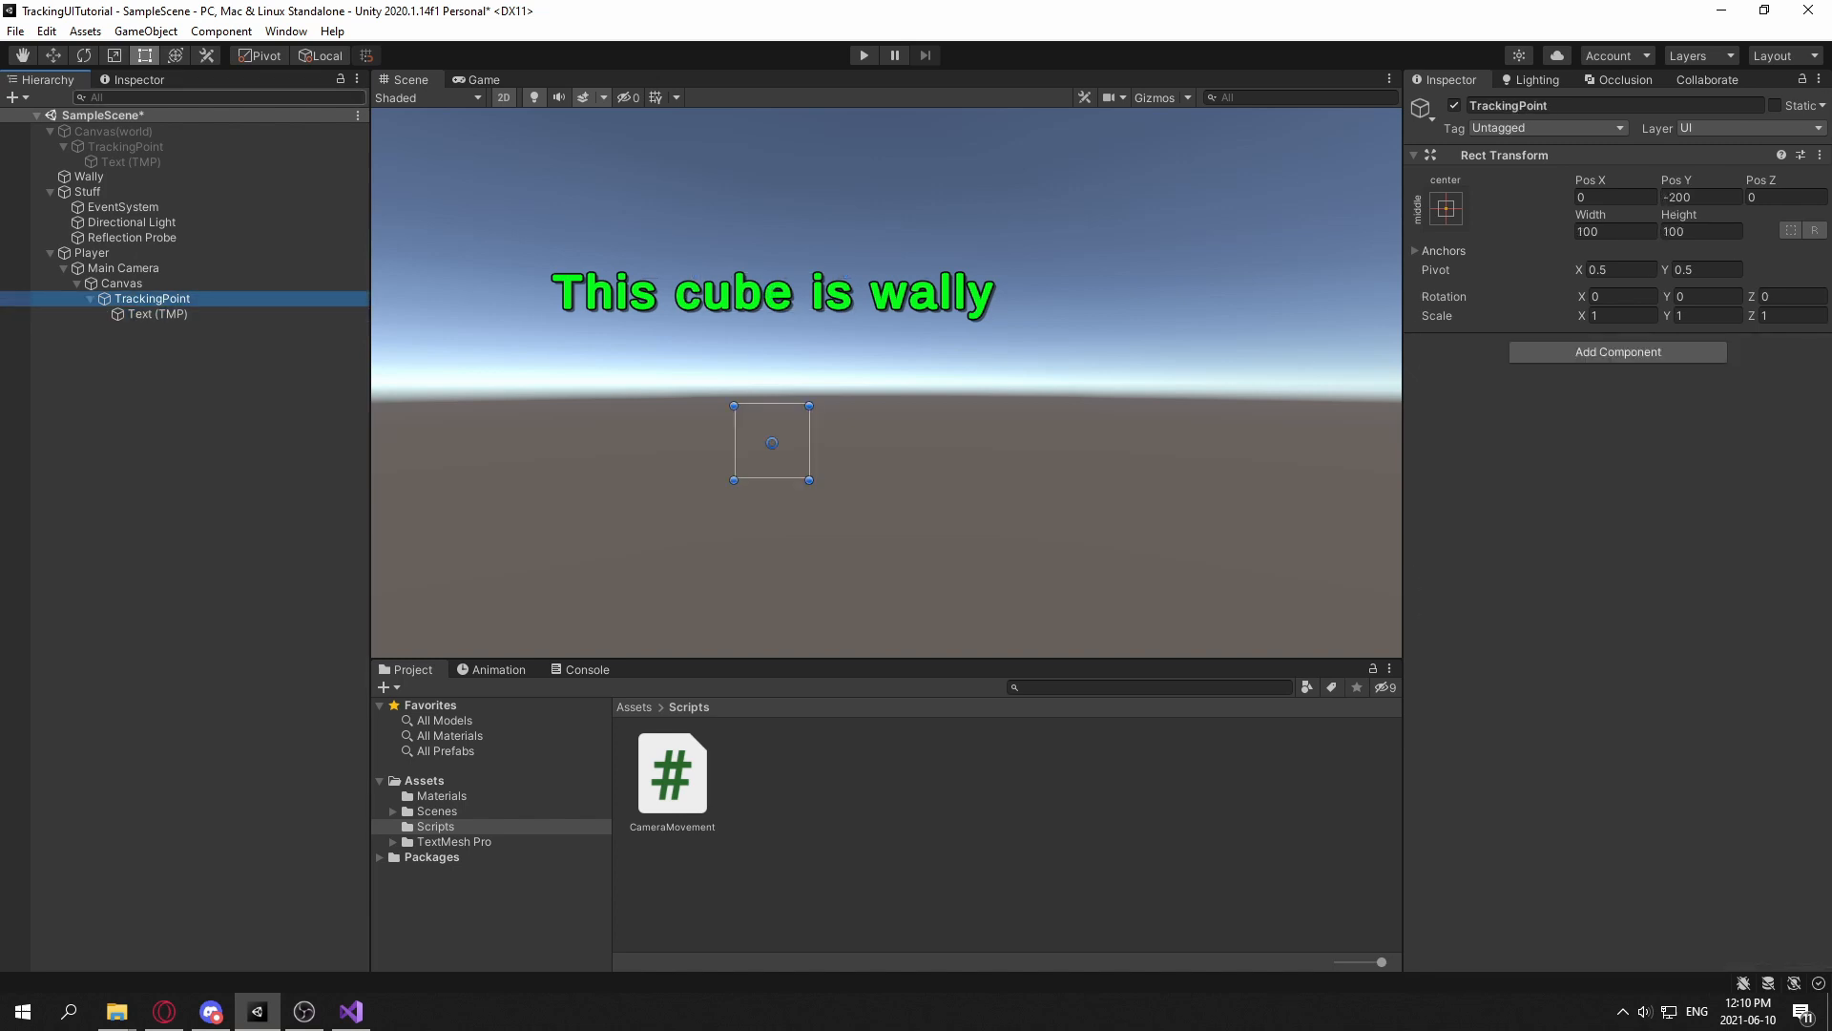
pyautogui.moveTo(771, 442); pyautogui.dragTo(757, 416)
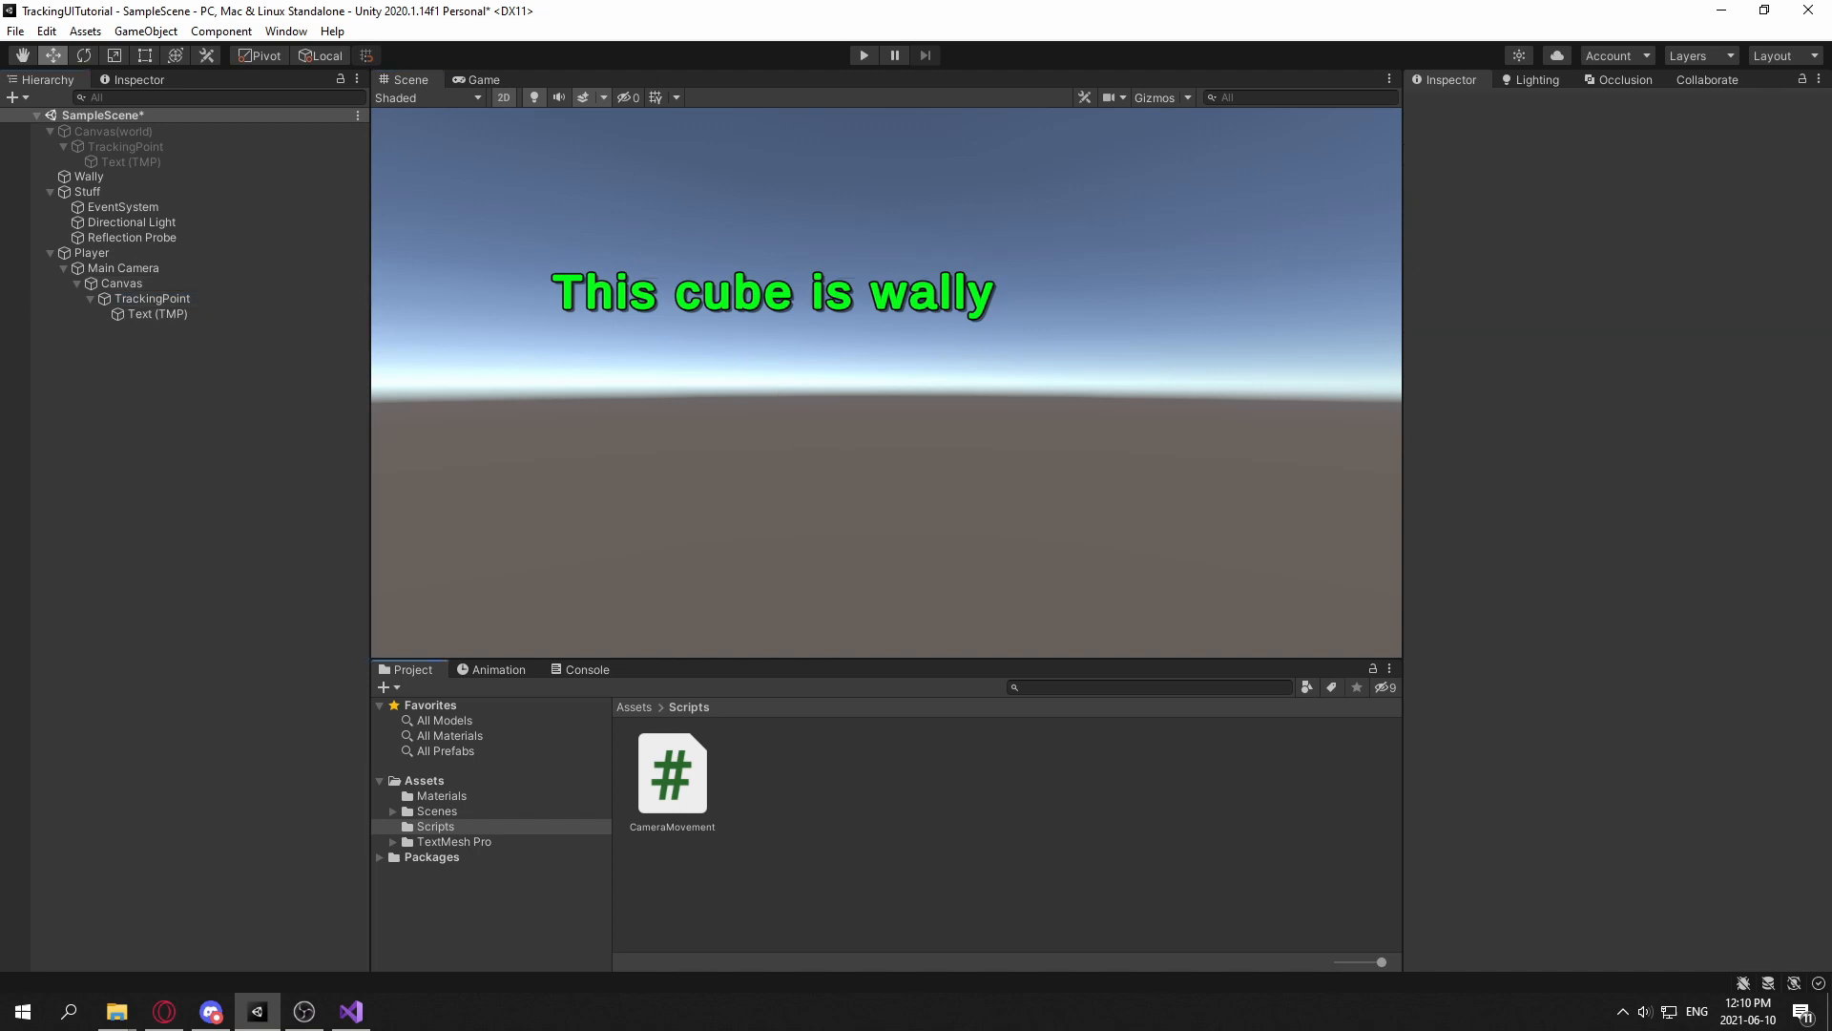
pyautogui.click(151, 298)
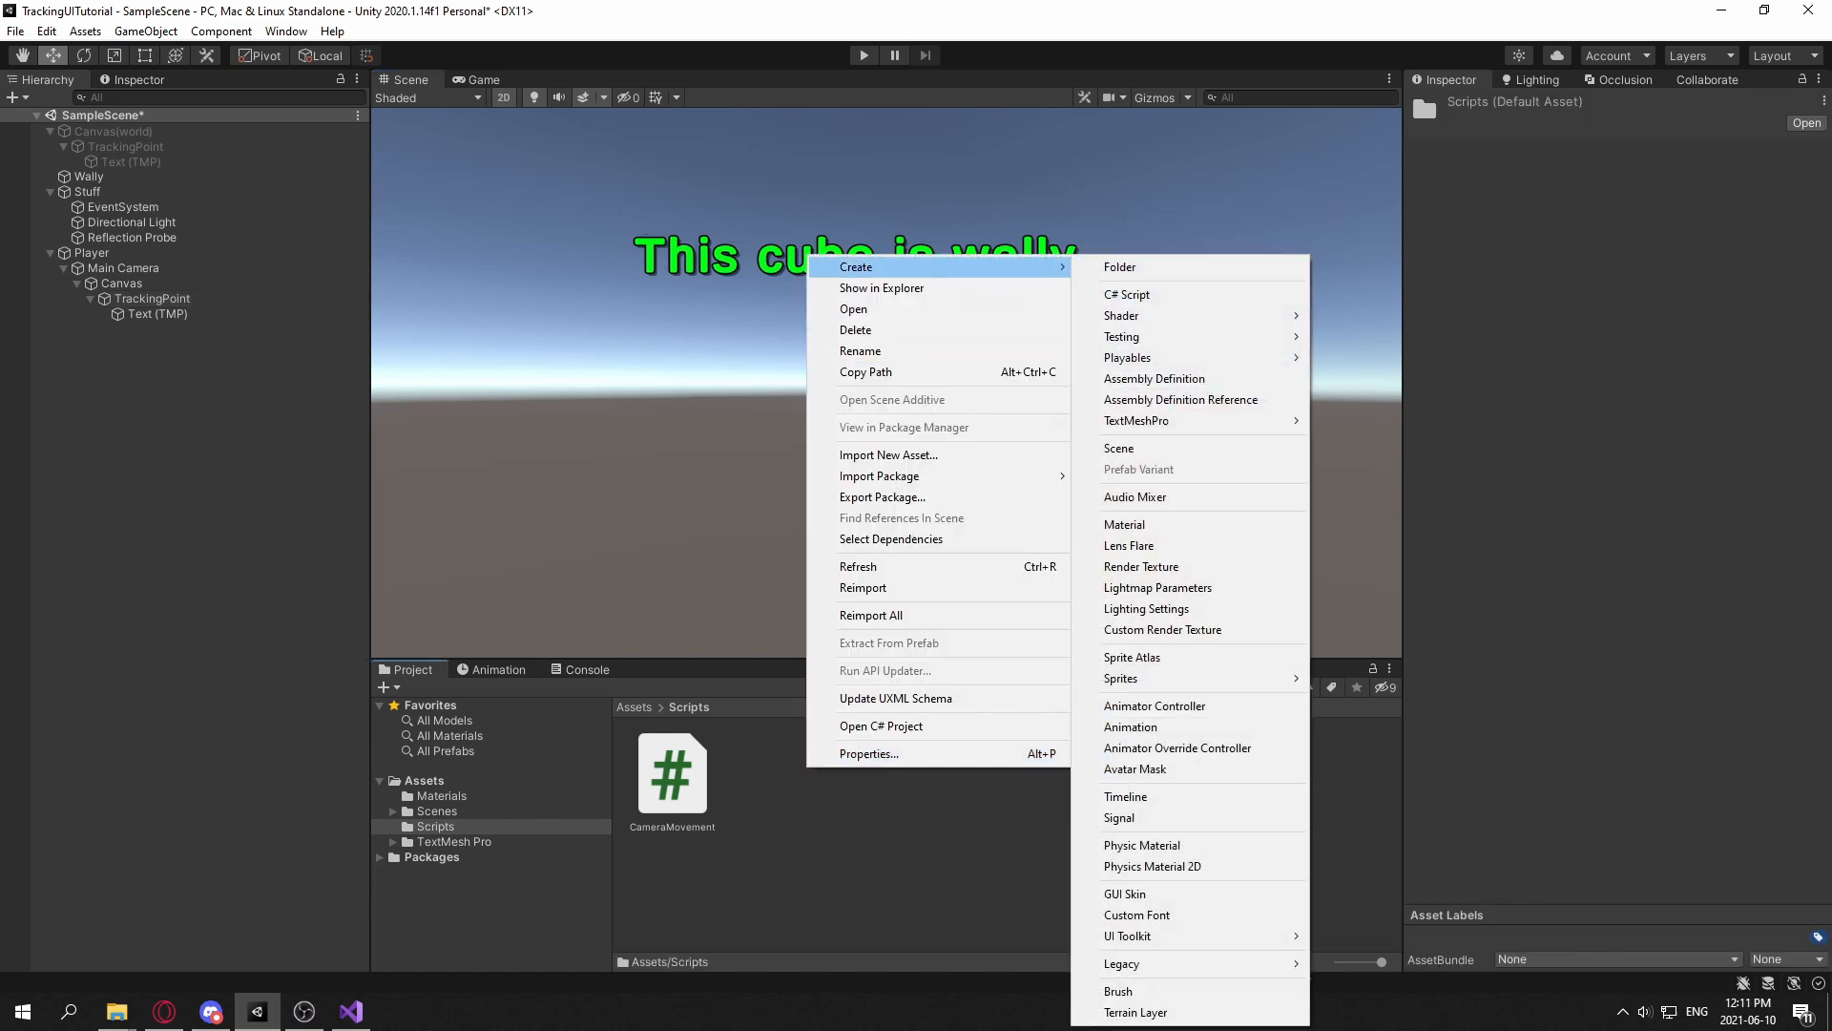
# Step: Create a TrackUI C# script, attach it to the camera canvas's TrackingPoint, and open it
pyautogui.click(1125, 293)
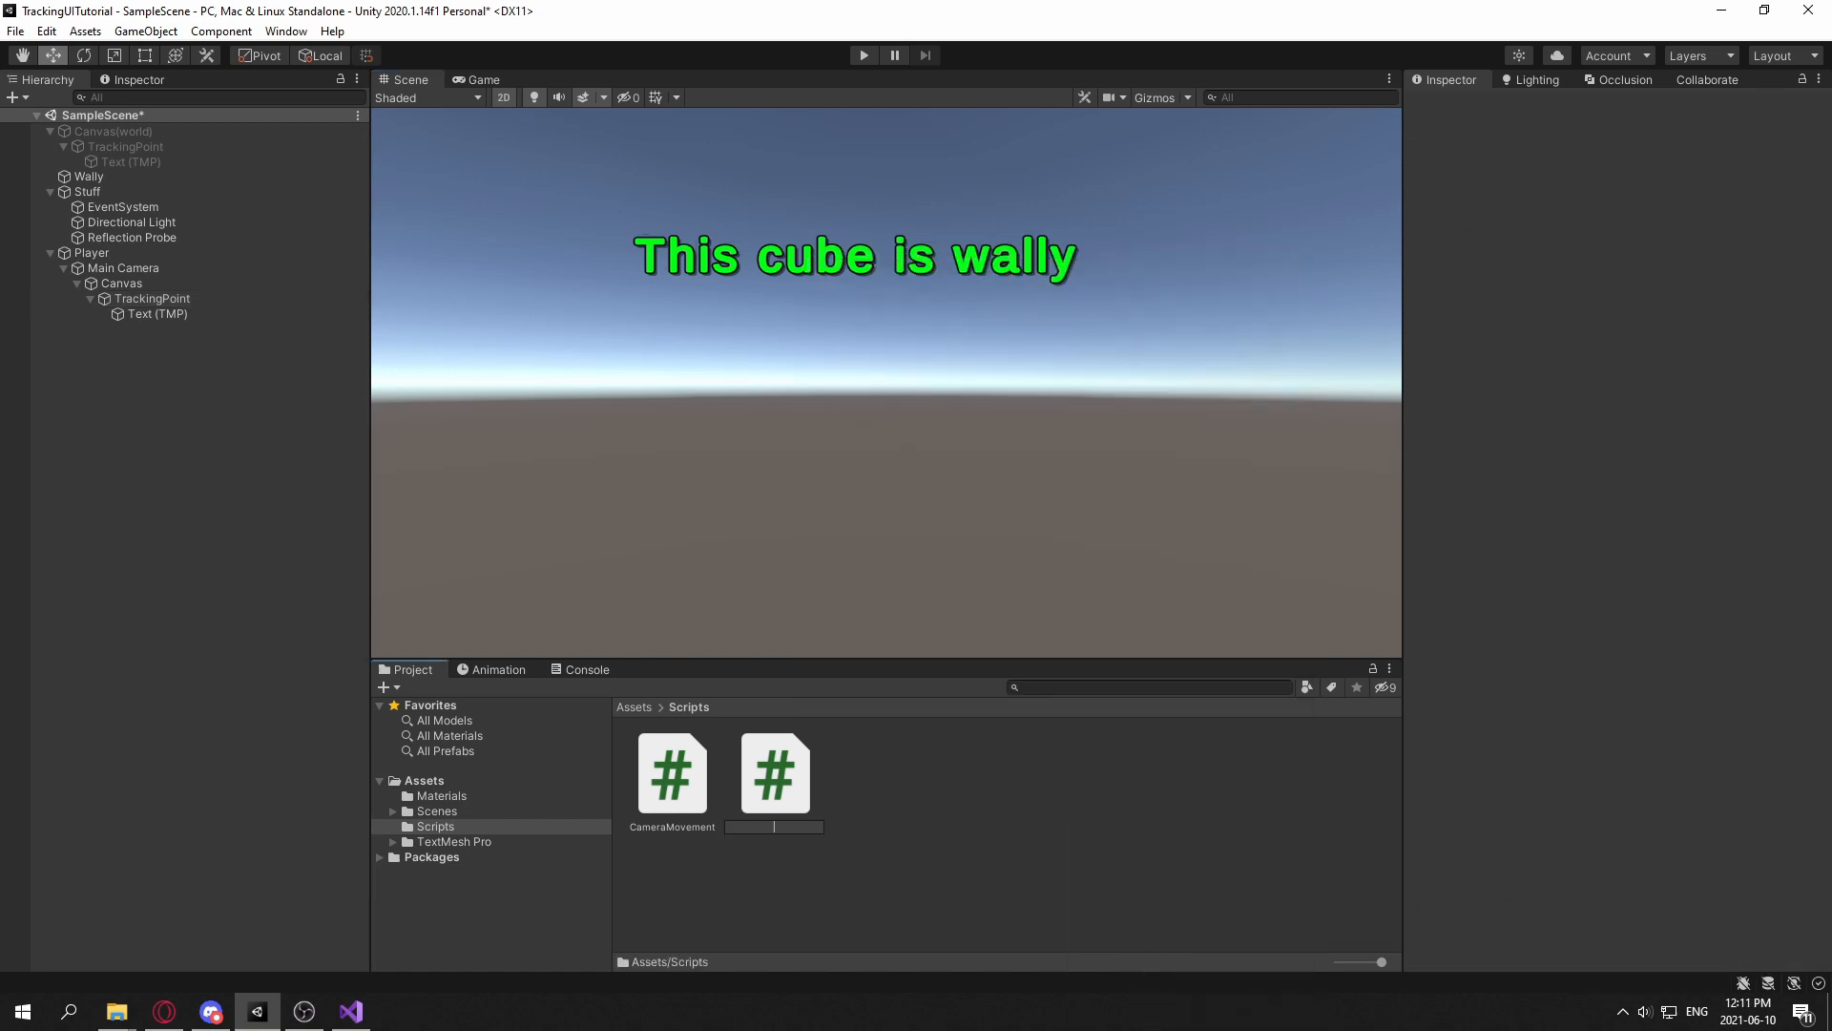
pyautogui.write('TrackUI')
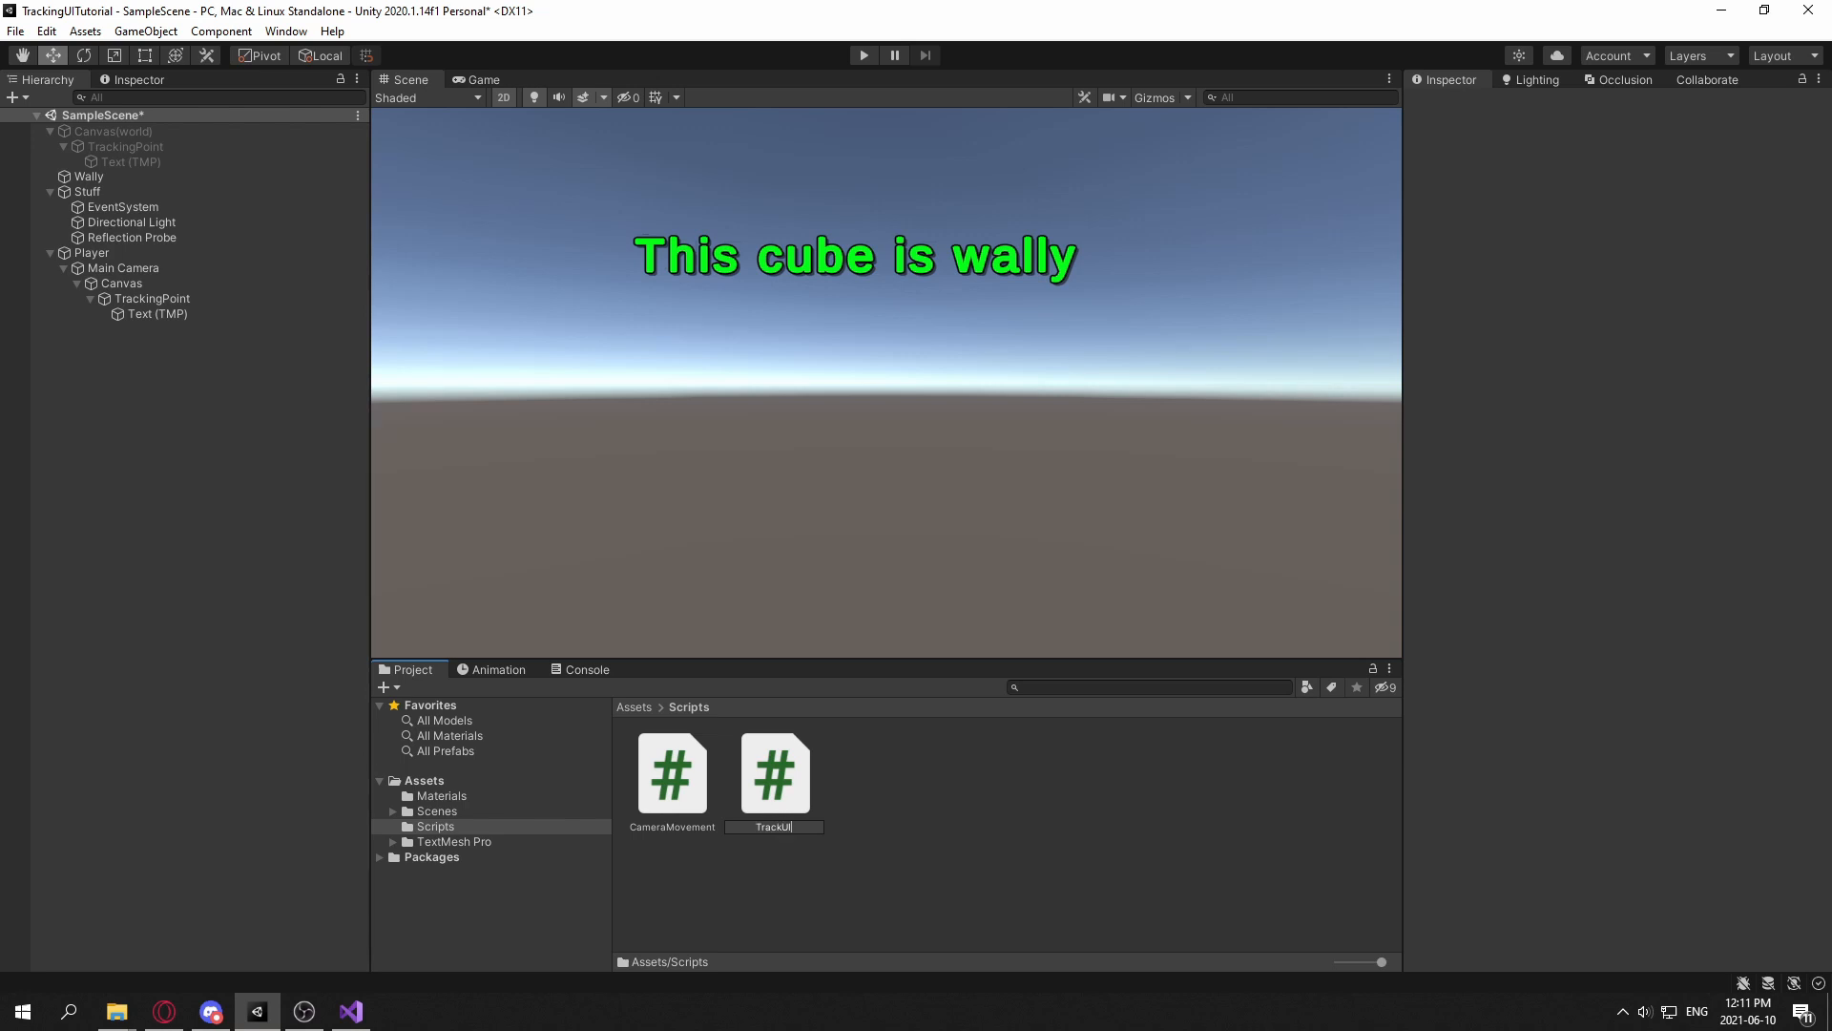
pyautogui.click(774, 774)
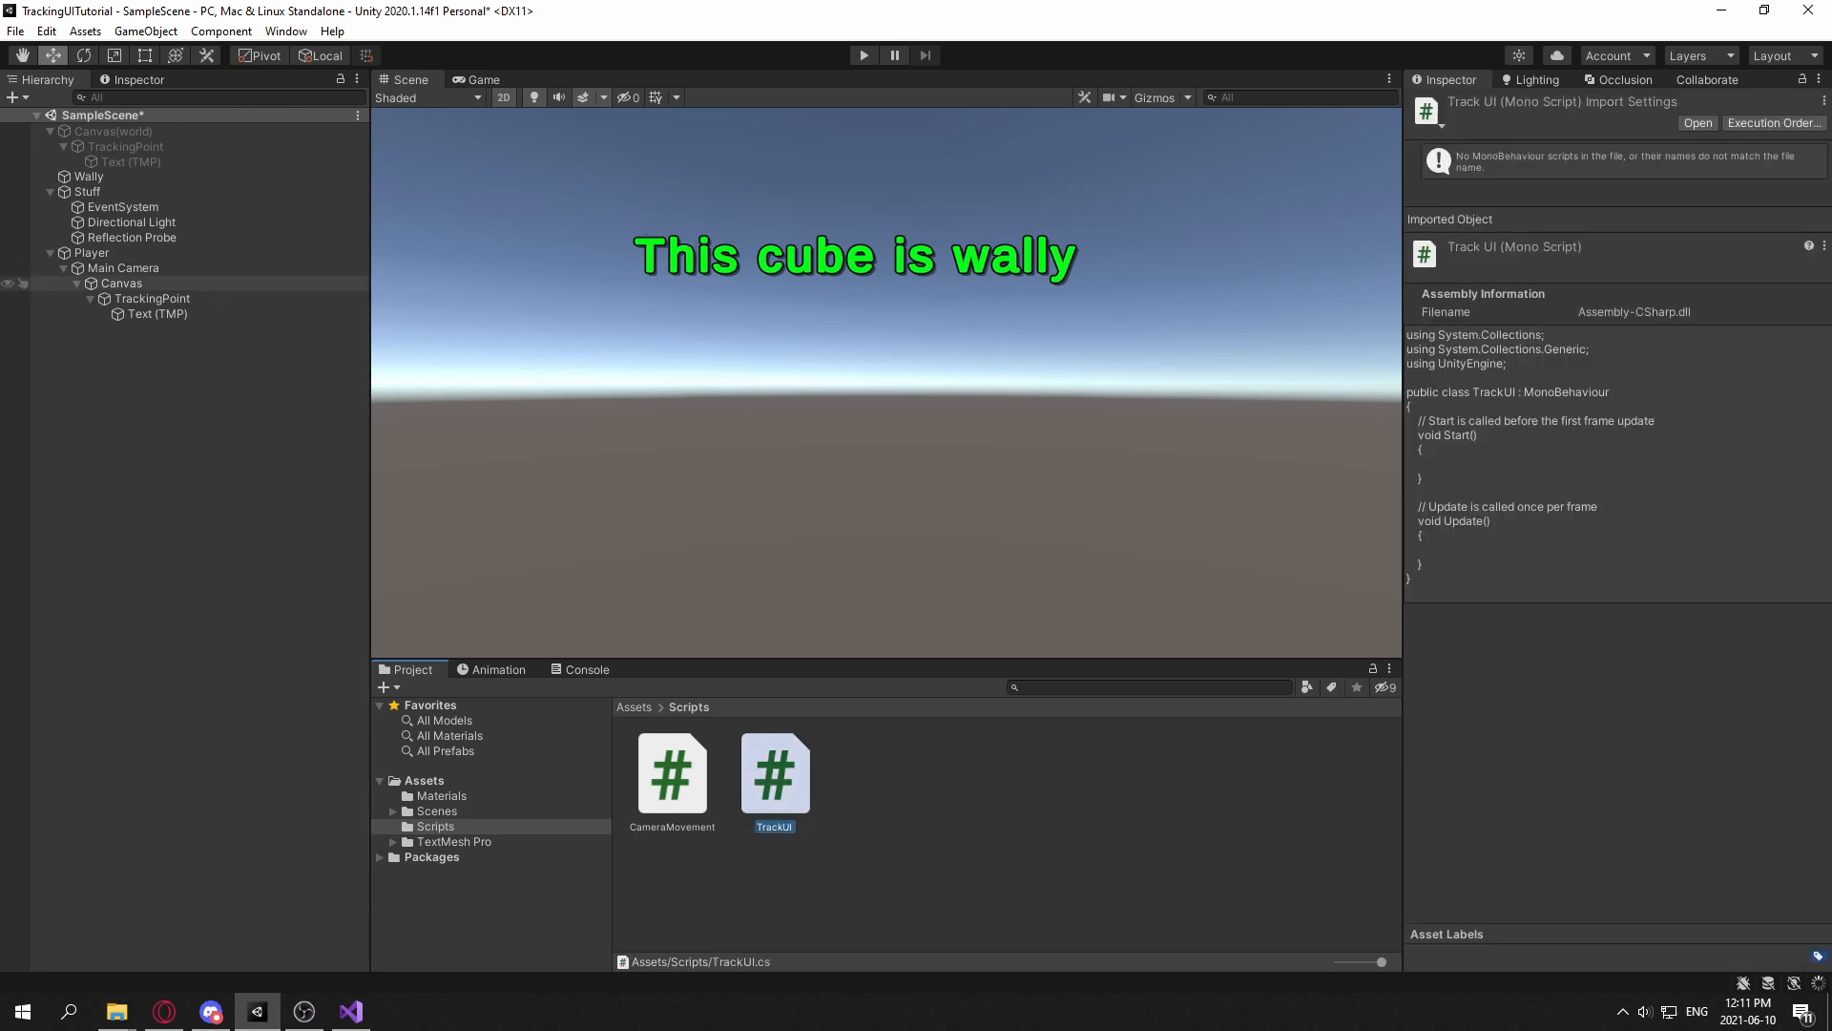
pyautogui.click(152, 297)
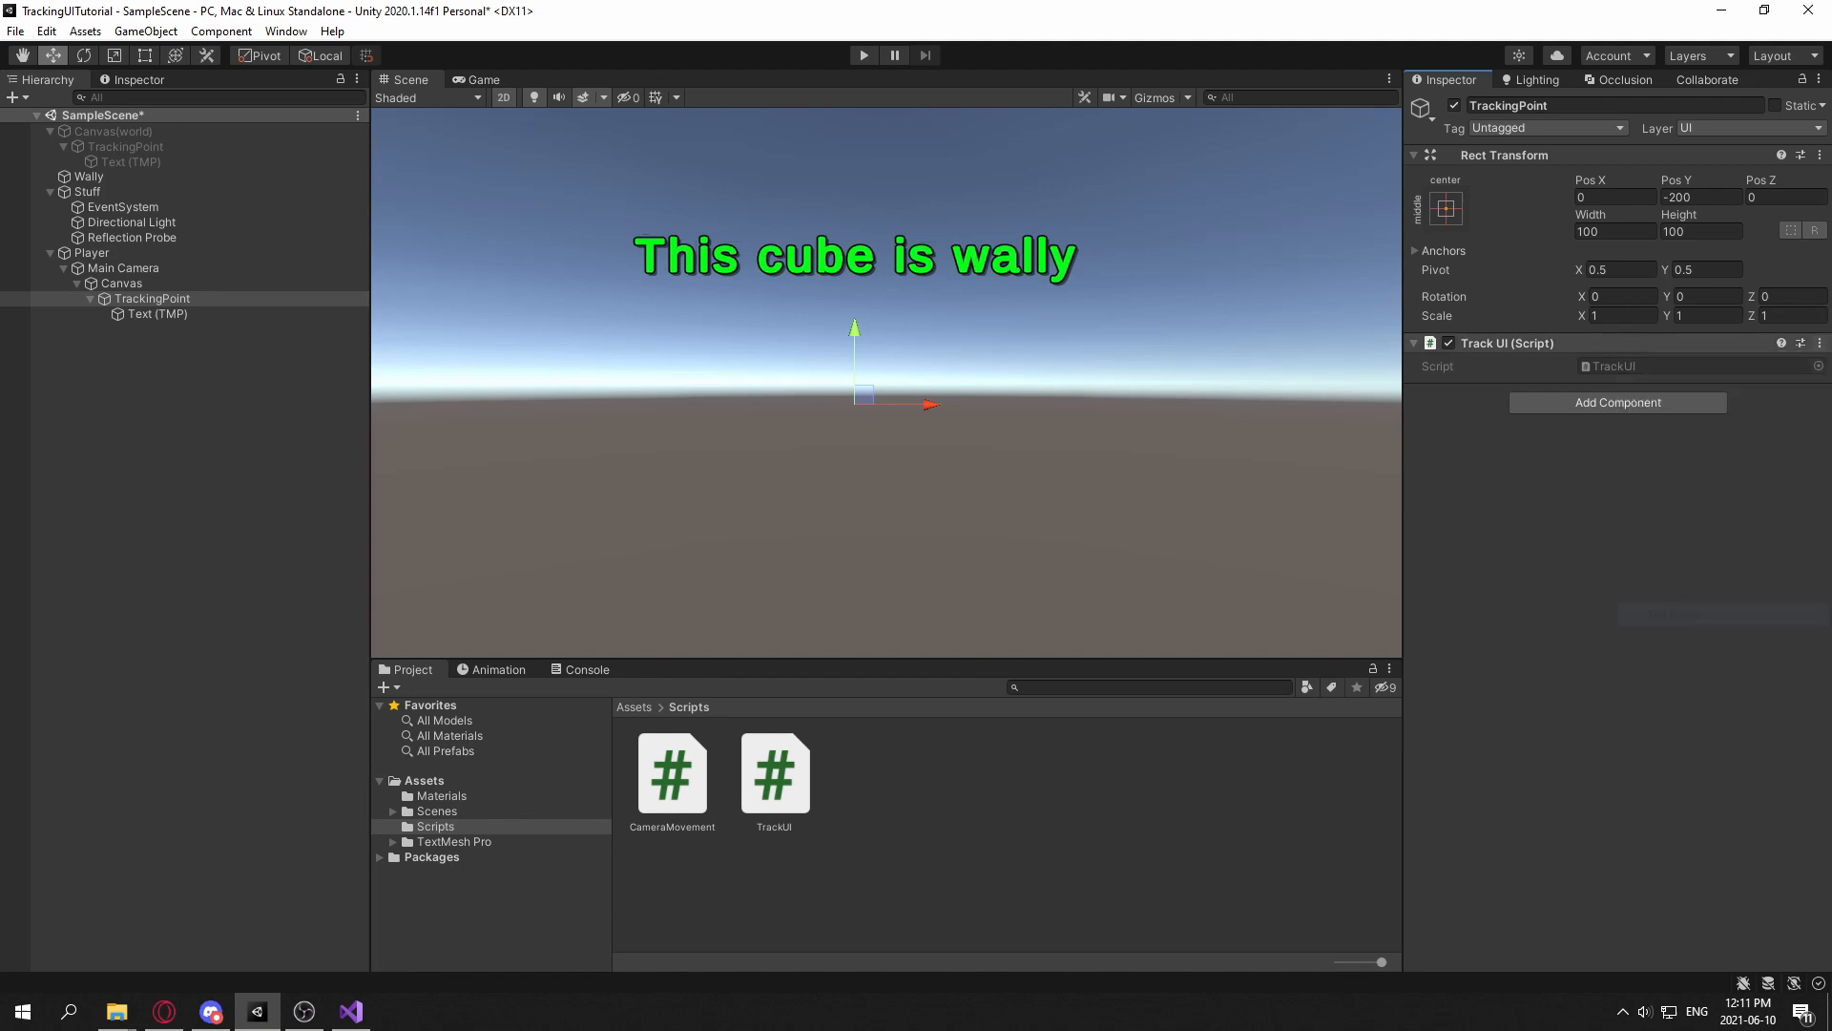
pyautogui.click(349, 1010)
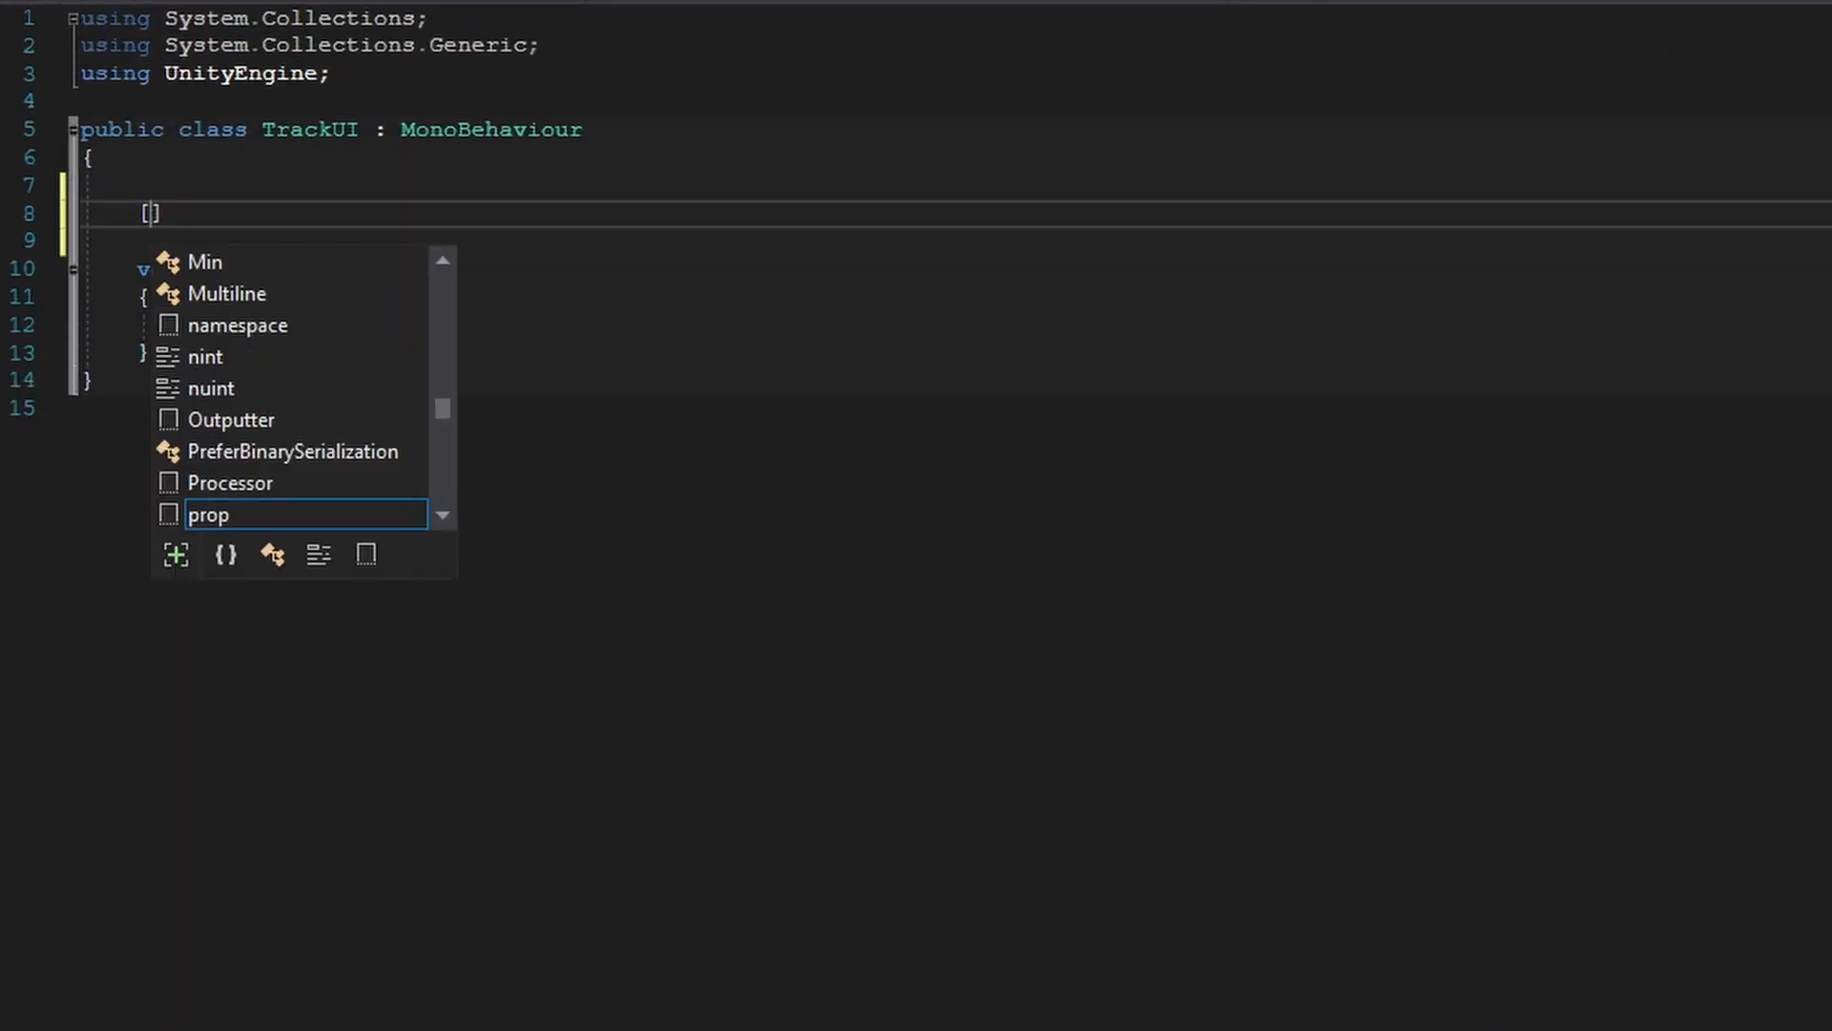
# Step: Declare a serialized private Transform Subject field and start an if(Subject) block setting transform.position
pyautogui.write('[SerializeField] private')
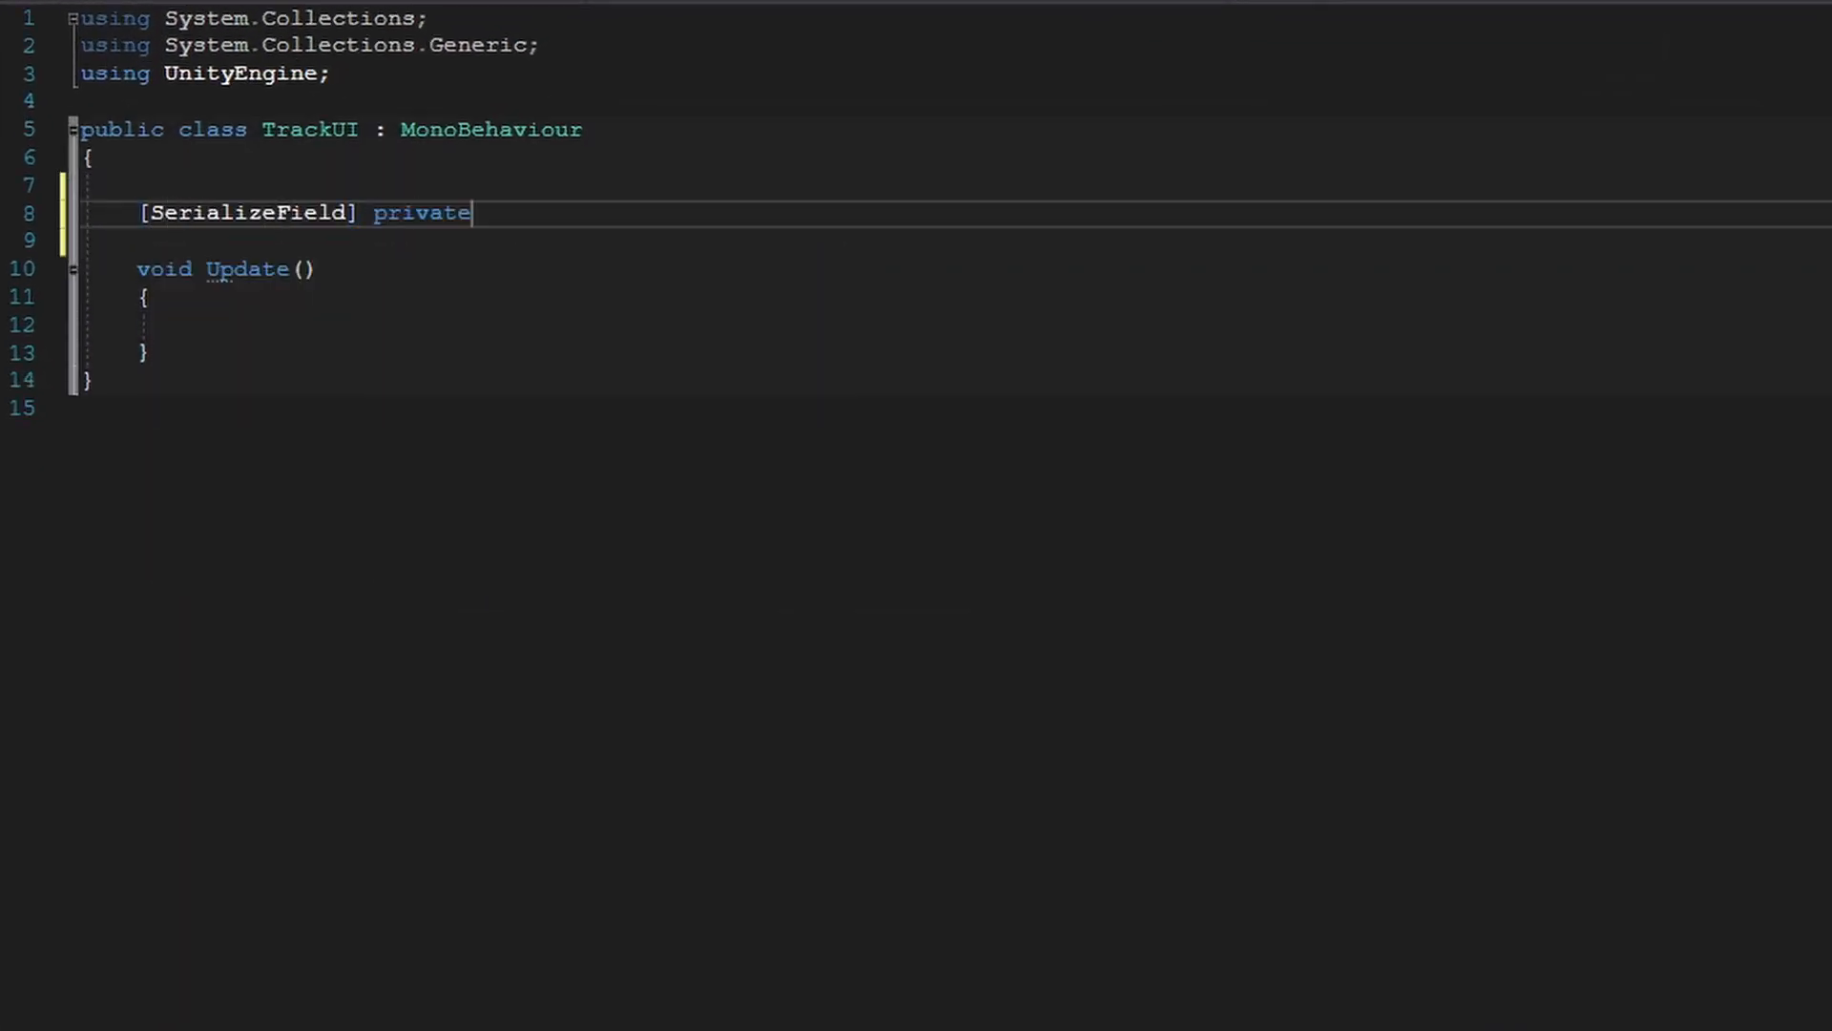
pyautogui.write('Transform')
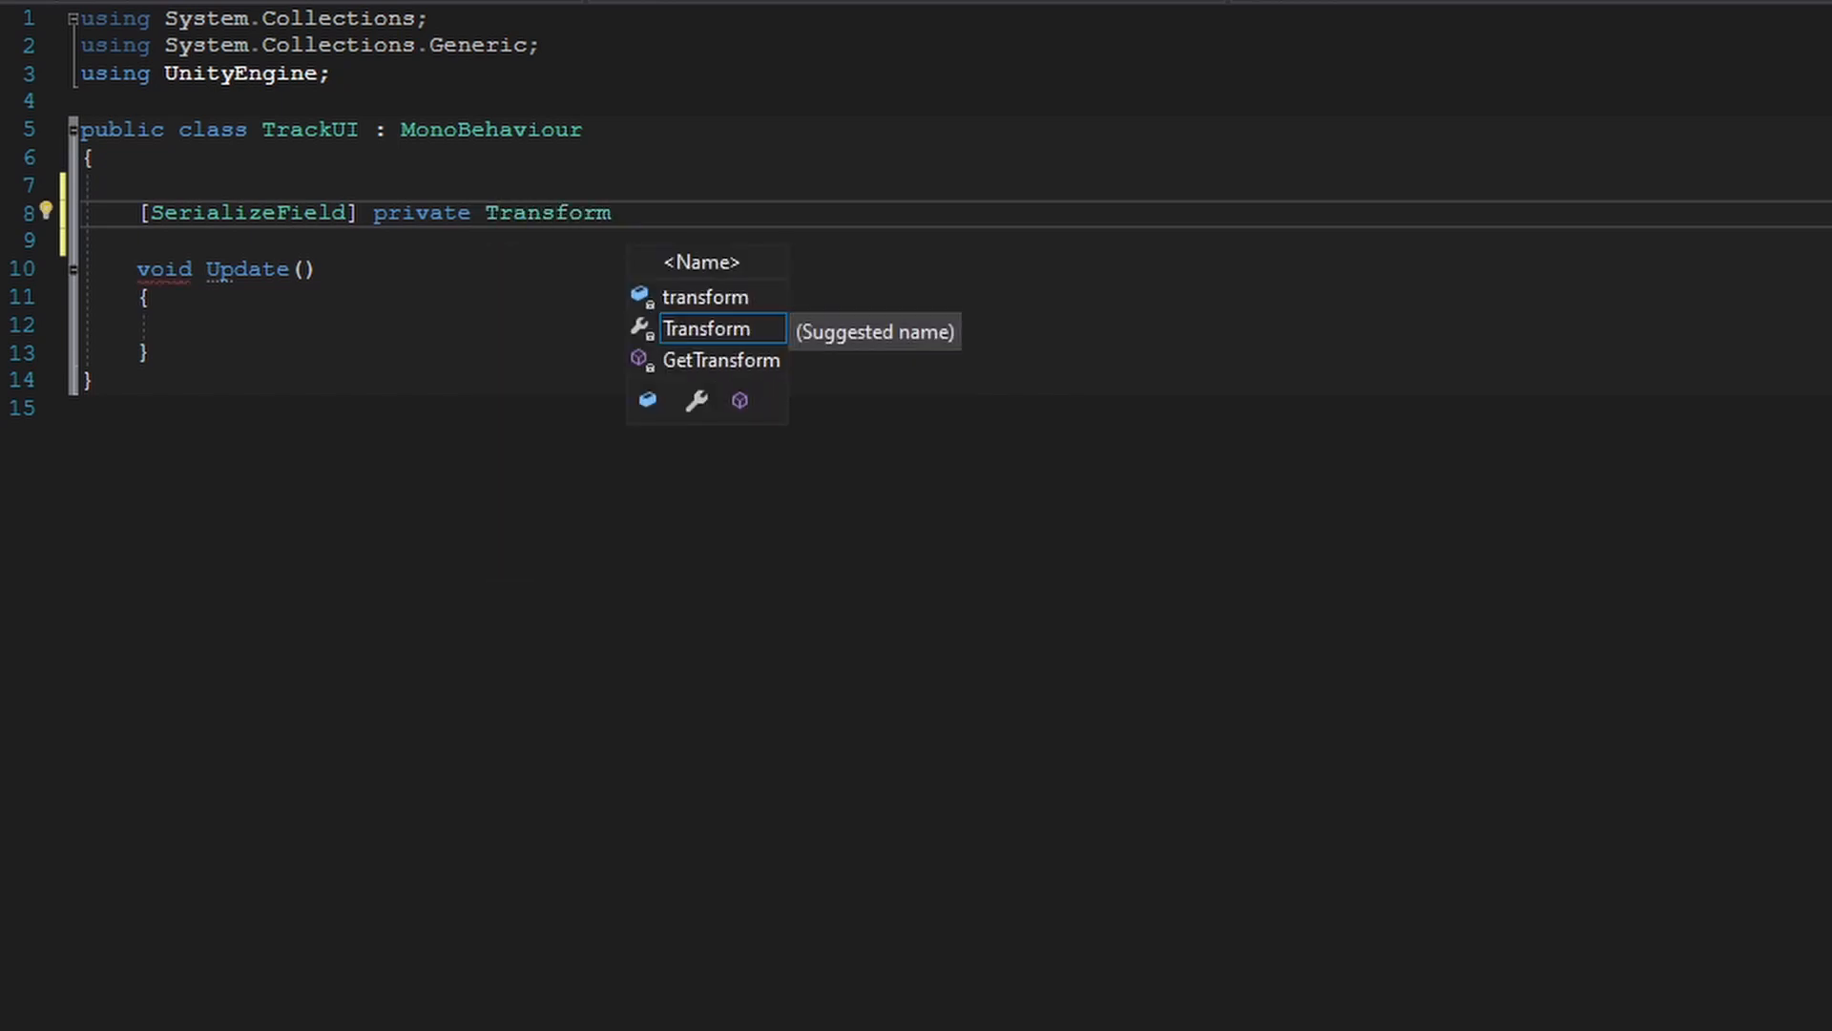
pyautogui.write('Subject;')
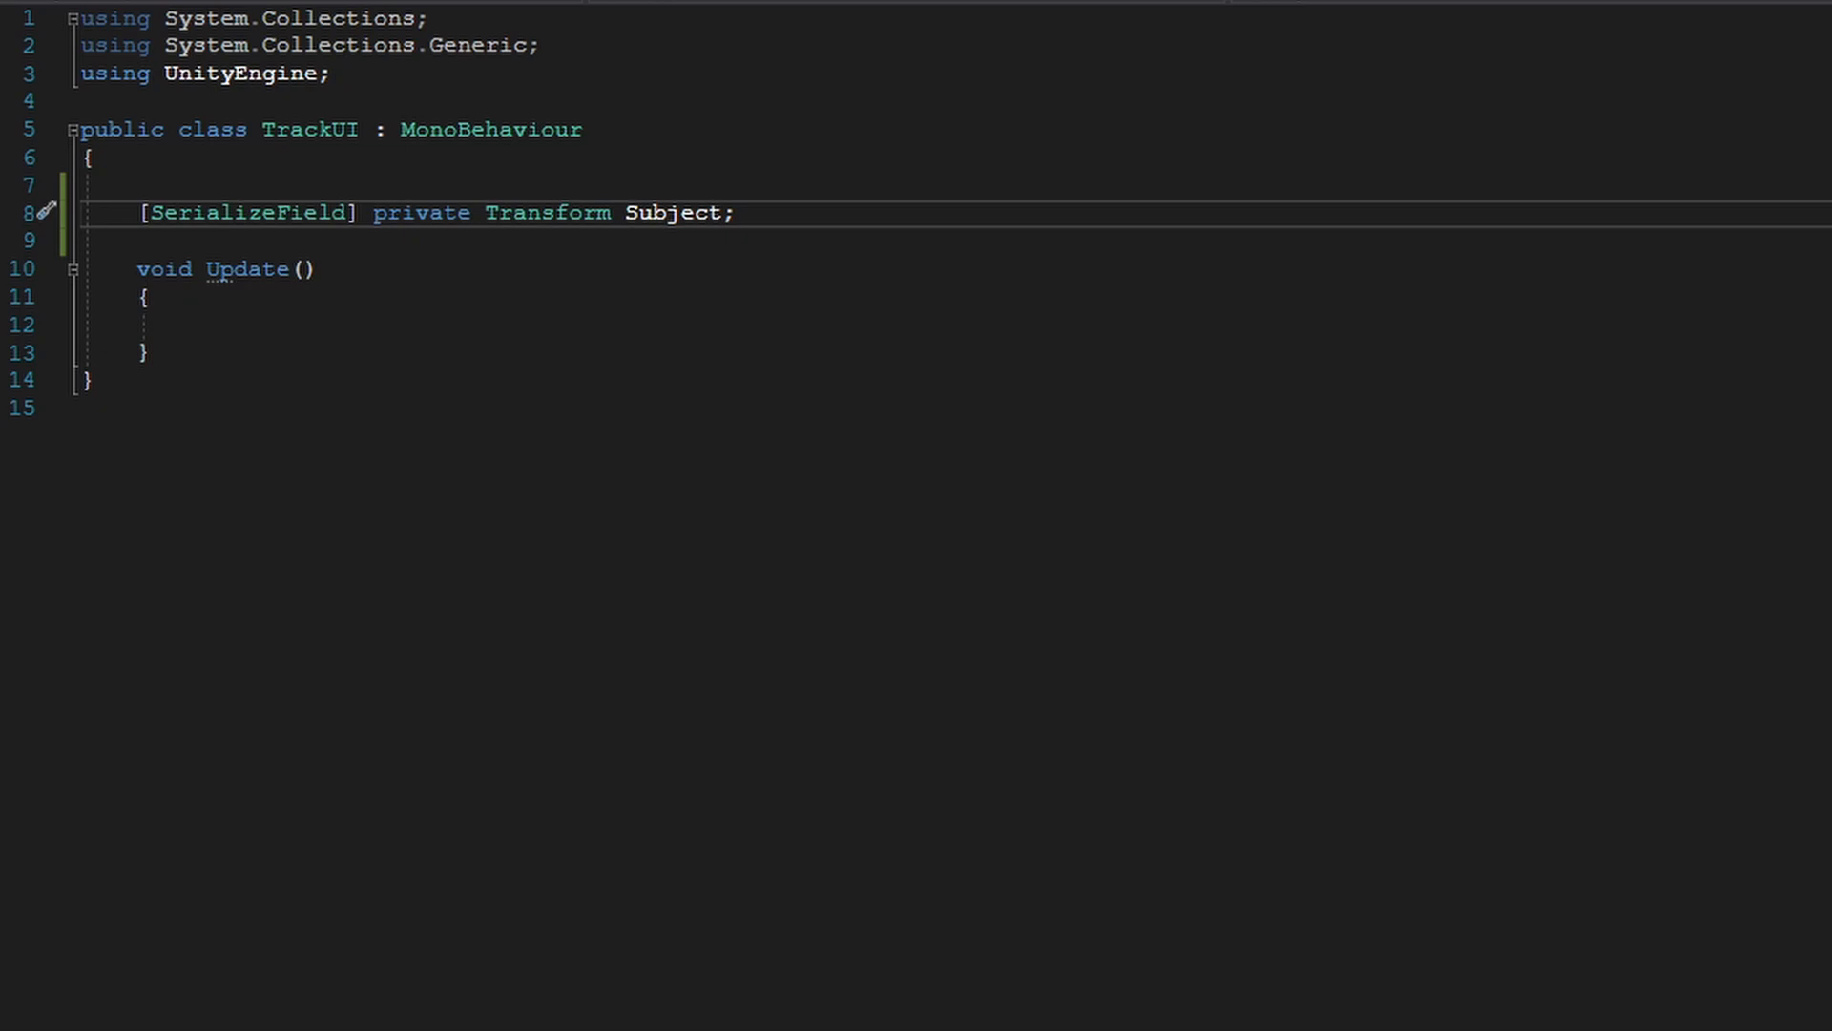
pyautogui.write('if(Subject')
pyautogui.write('{ }')
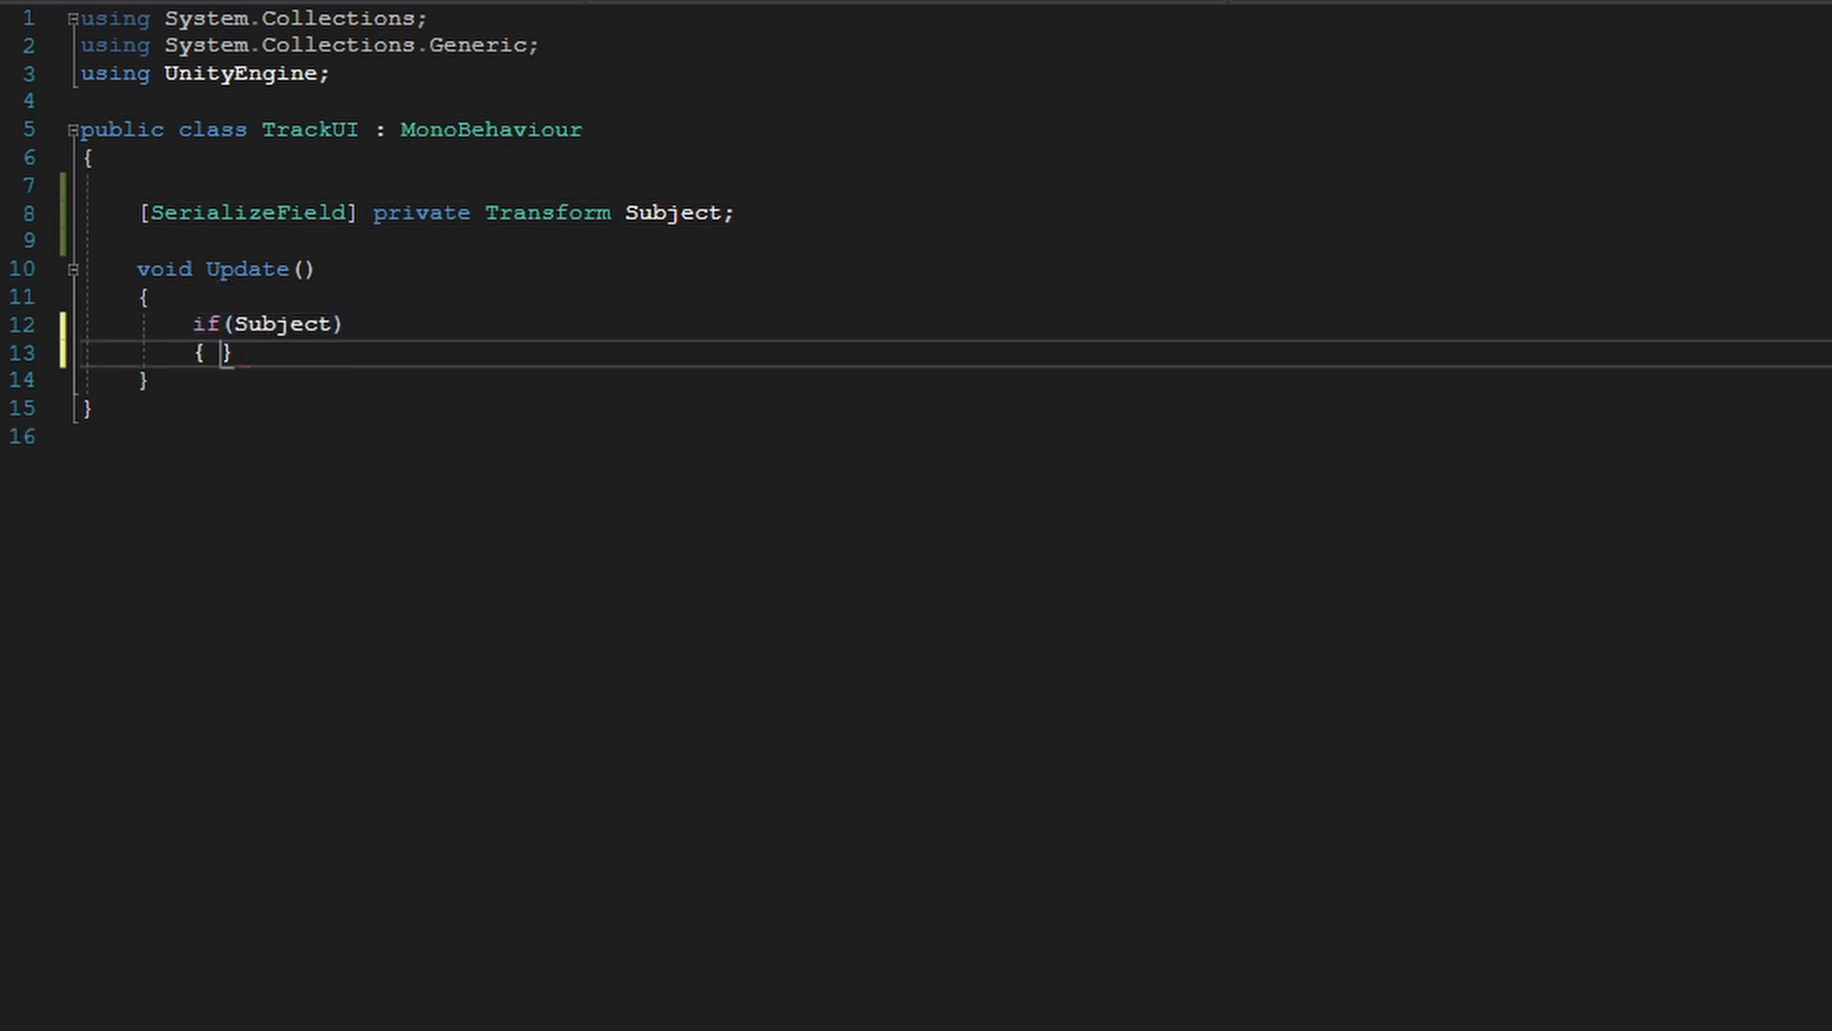
pyautogui.press('Enter')
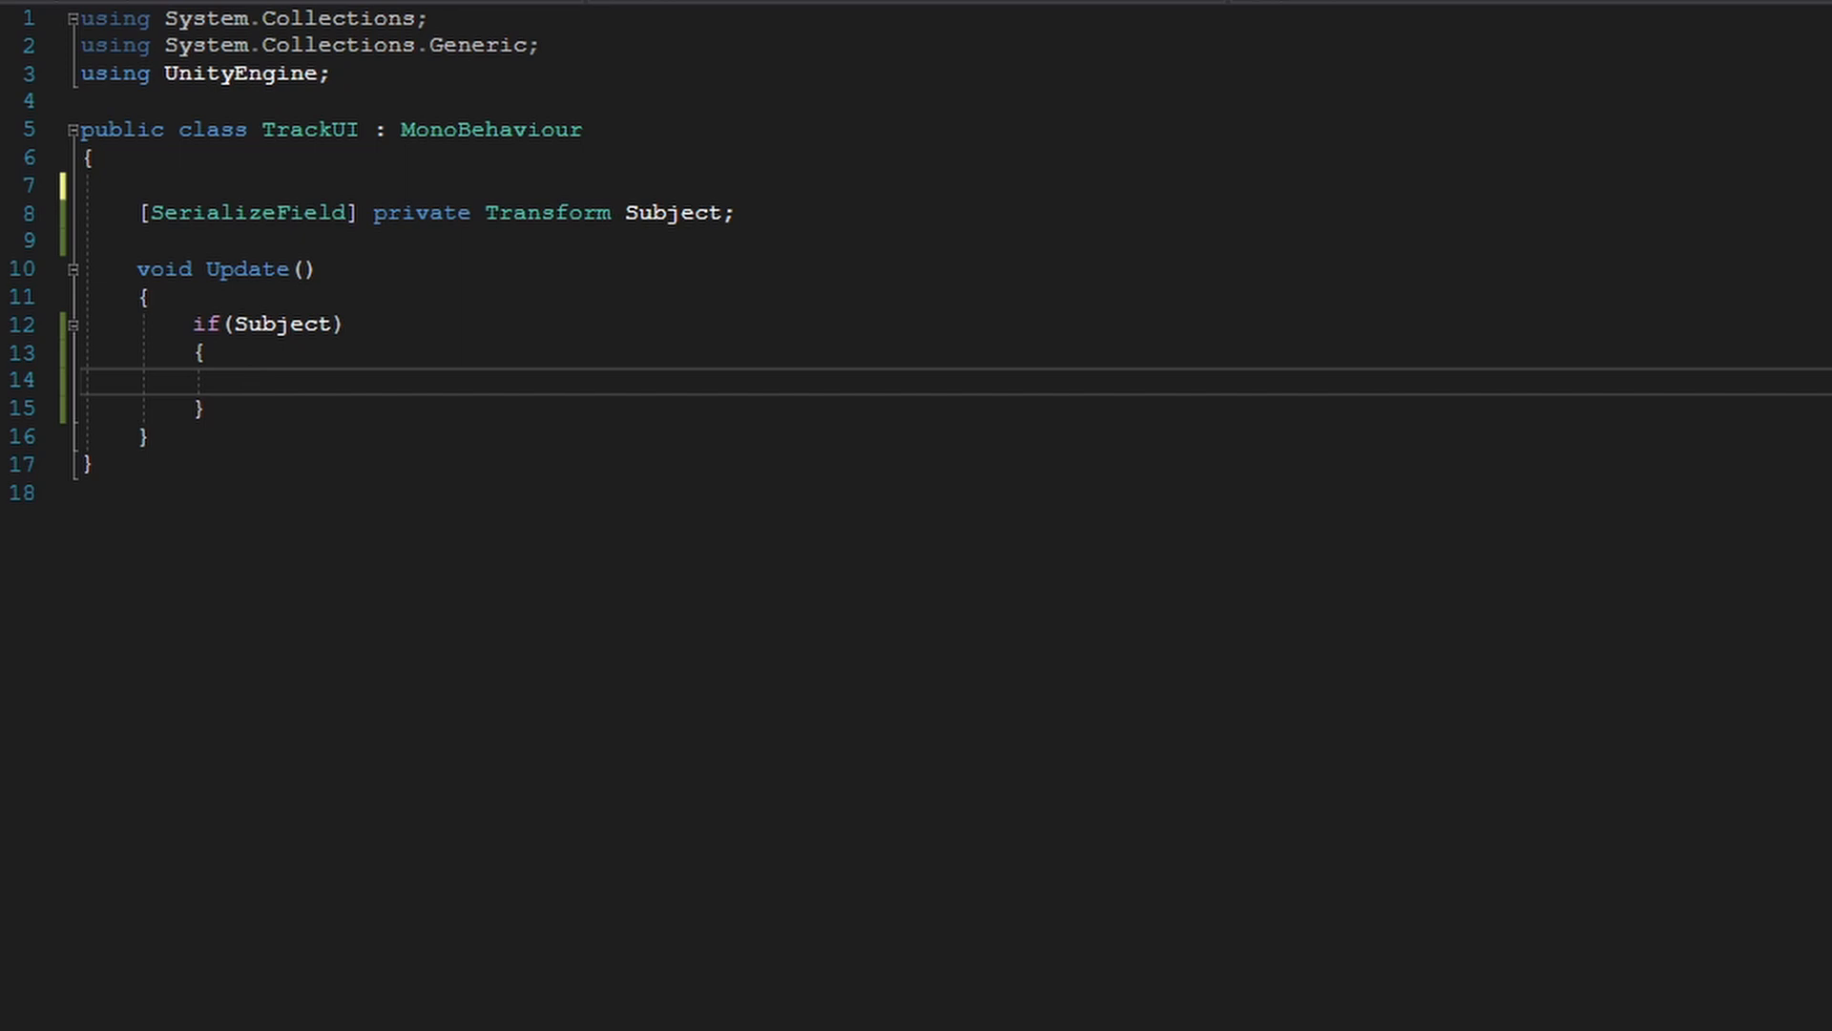
pyautogui.write('transform.position =')
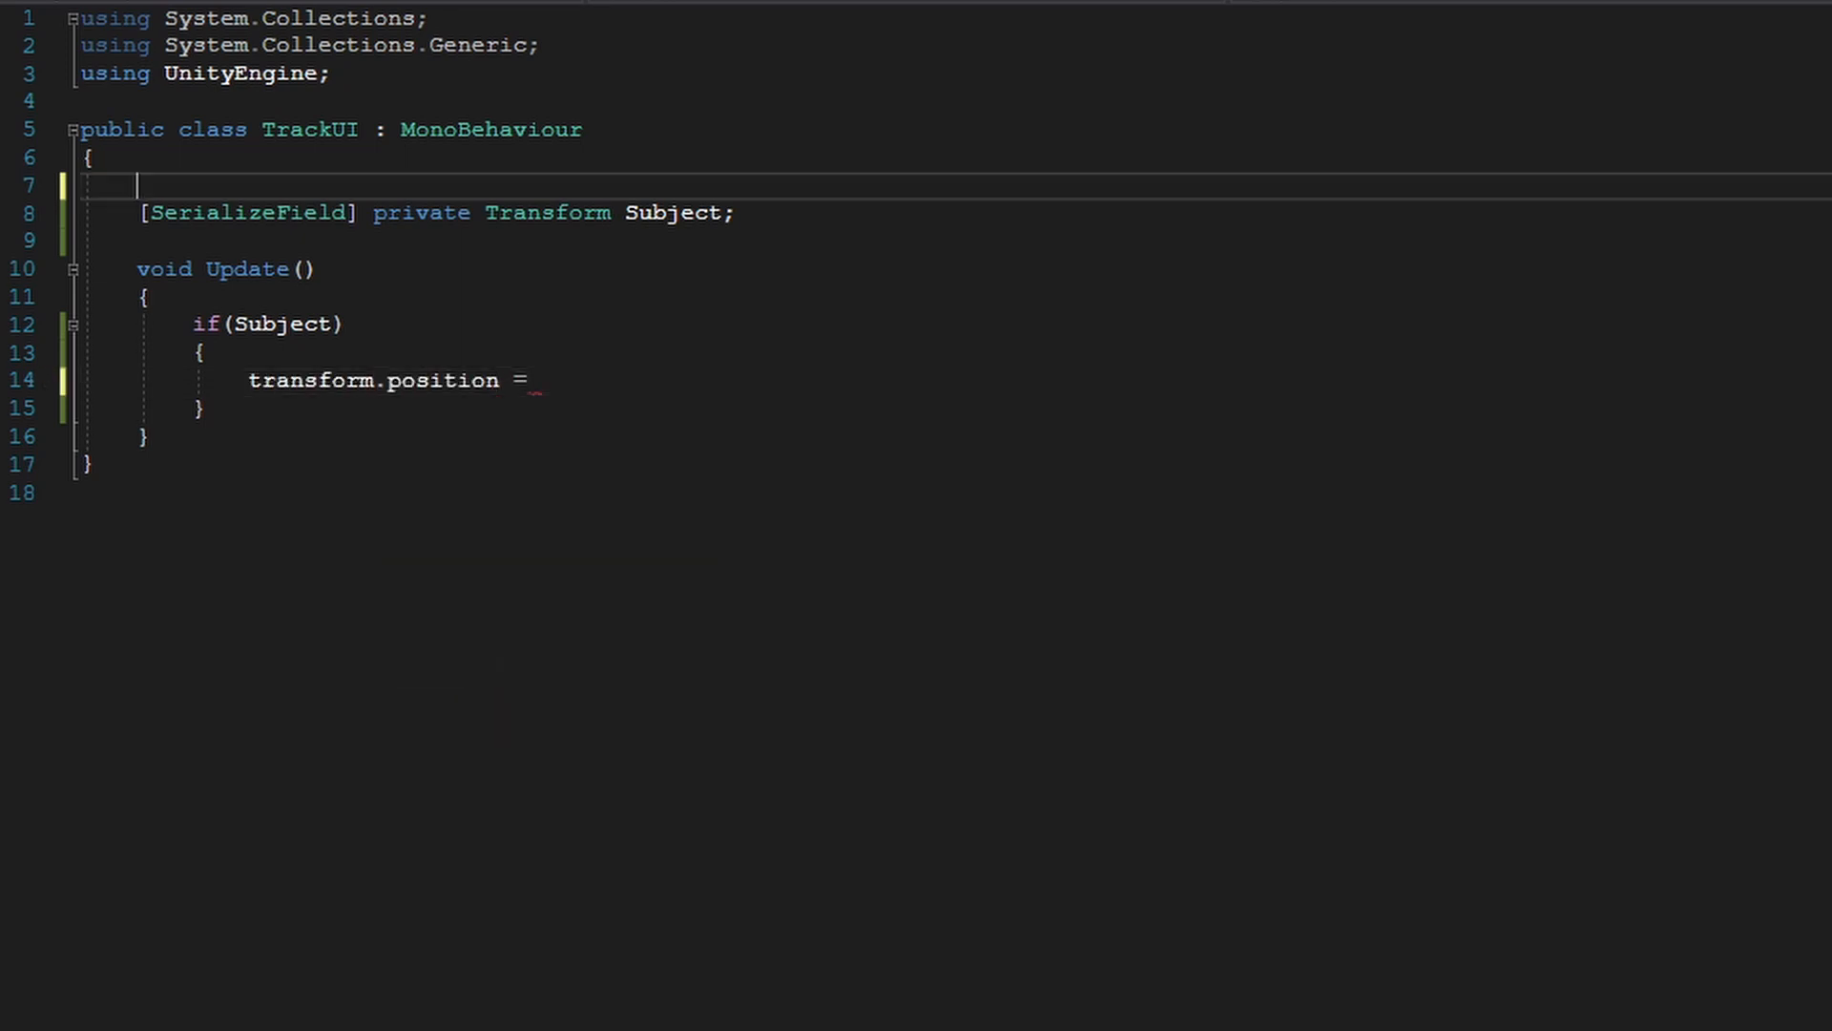
# Step: Declare a serialized private Camera PlayerCamera field
pyautogui.write('[SerializeField] private C')
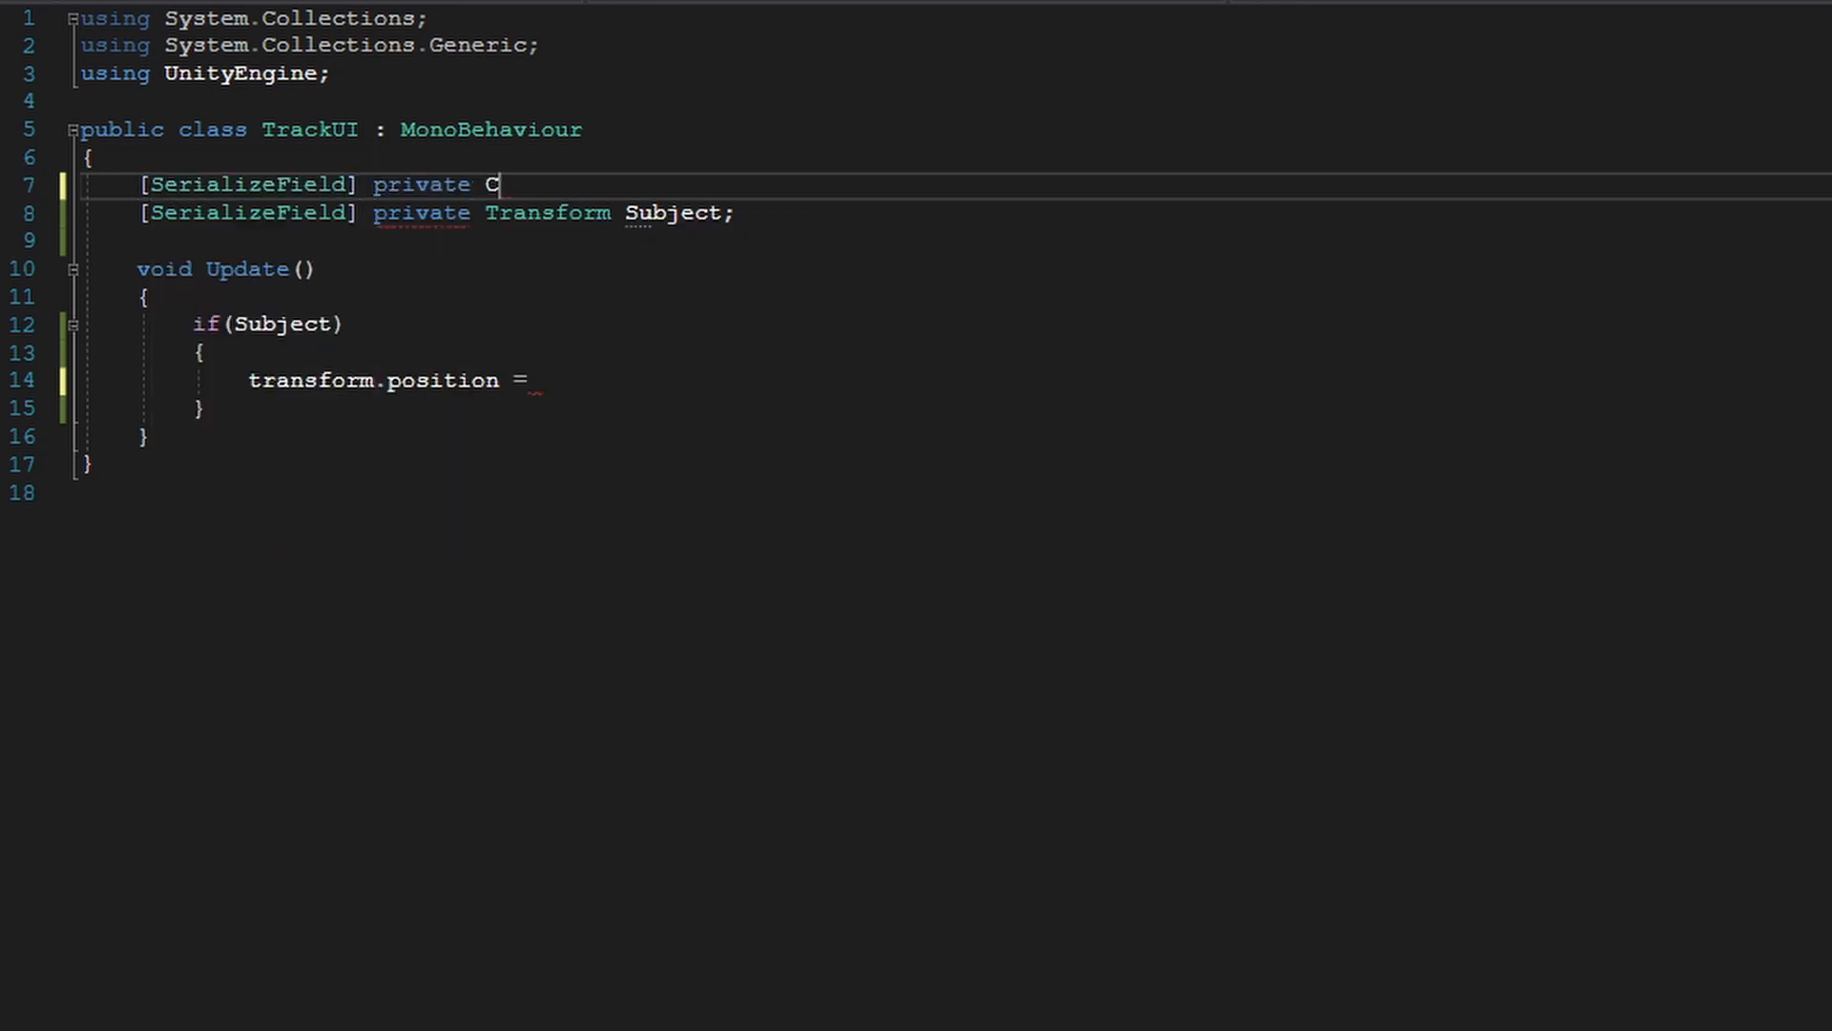
pyautogui.write('amera PlayerCamera;')
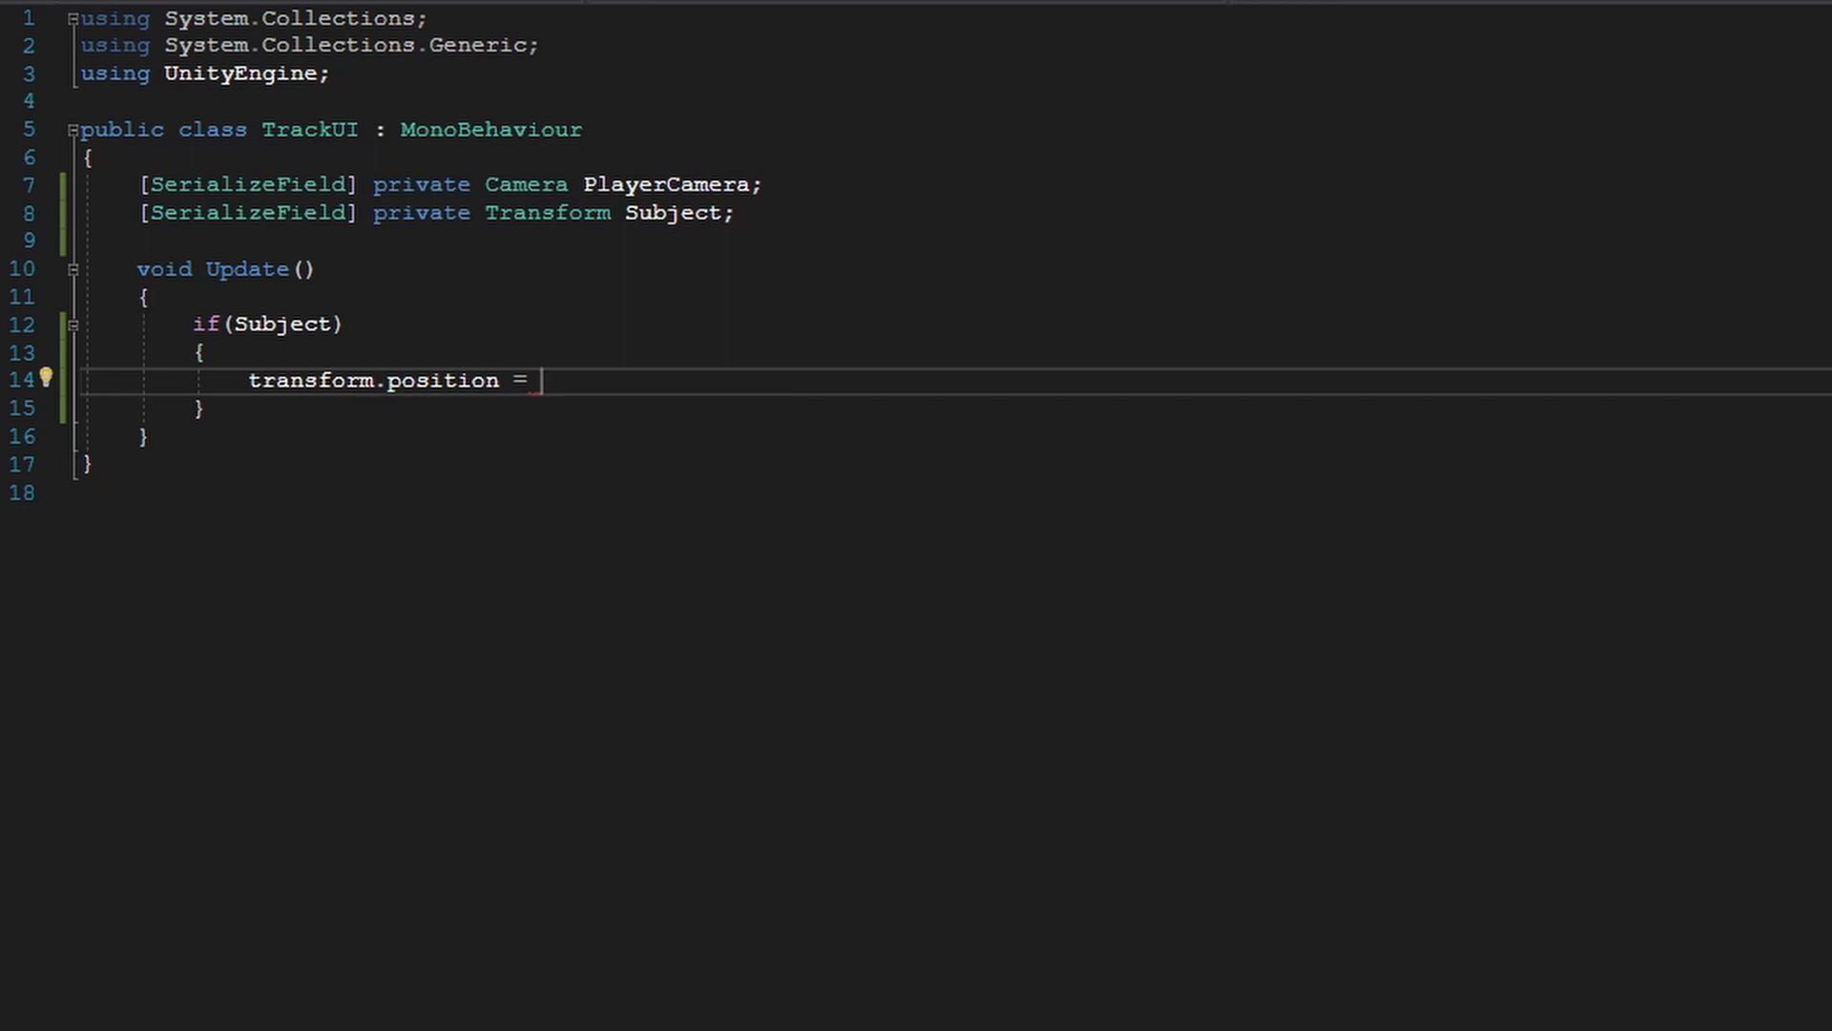
pyautogui.write('OP')
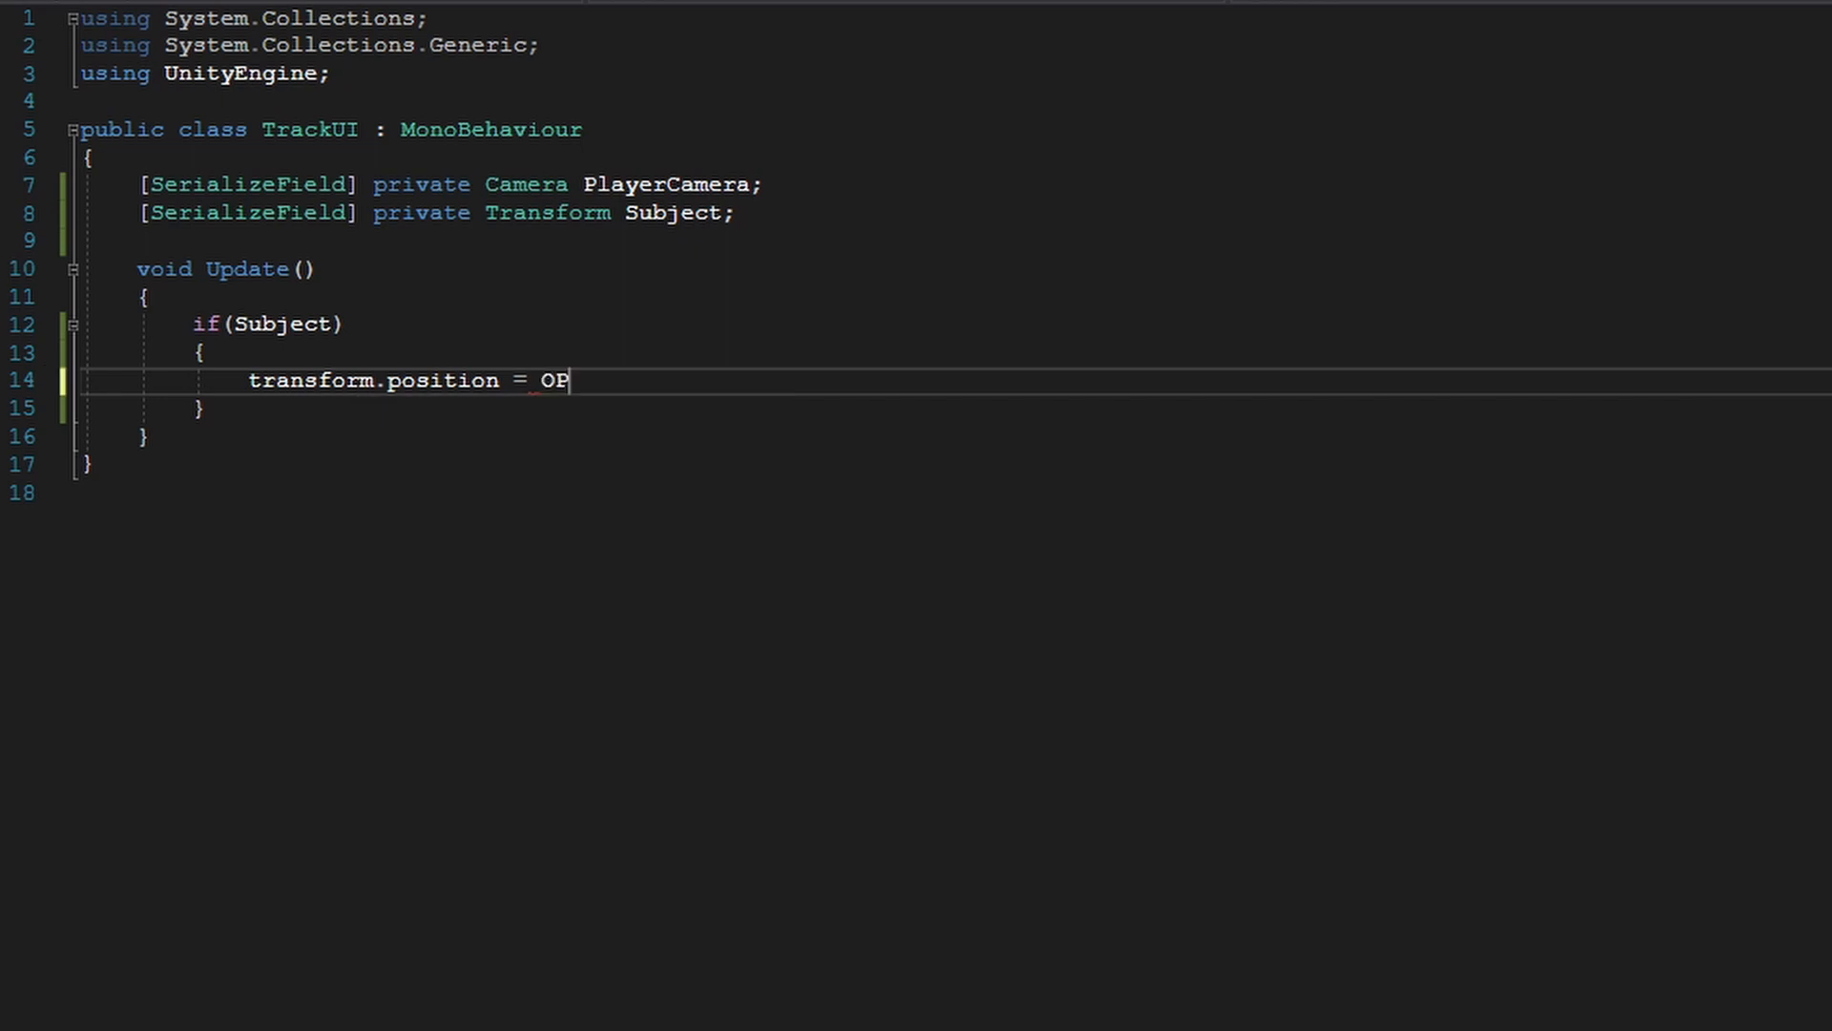
# Step: Finish the line as transform.position = PlayerCamera.WorldToScreenPoint(Subject.position);
pyautogui.write('PlayerCamera.WorPoint(')
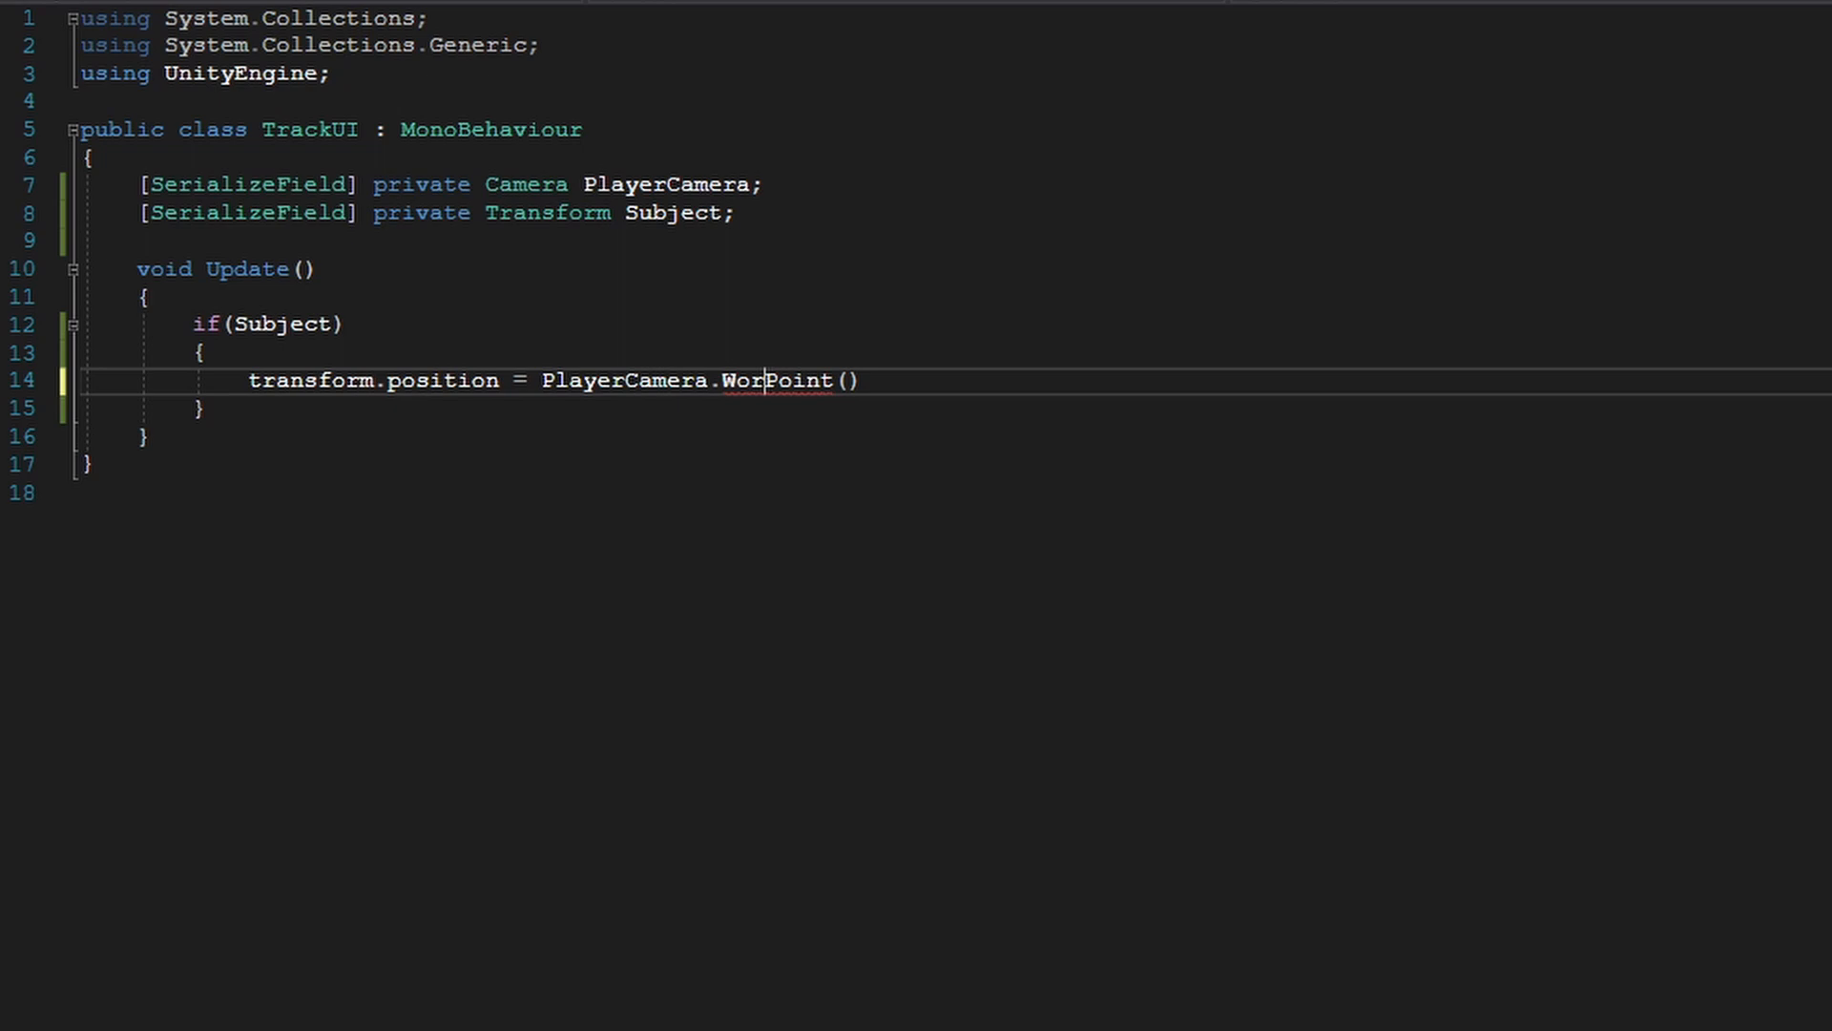
pyautogui.write('ldToScreen')
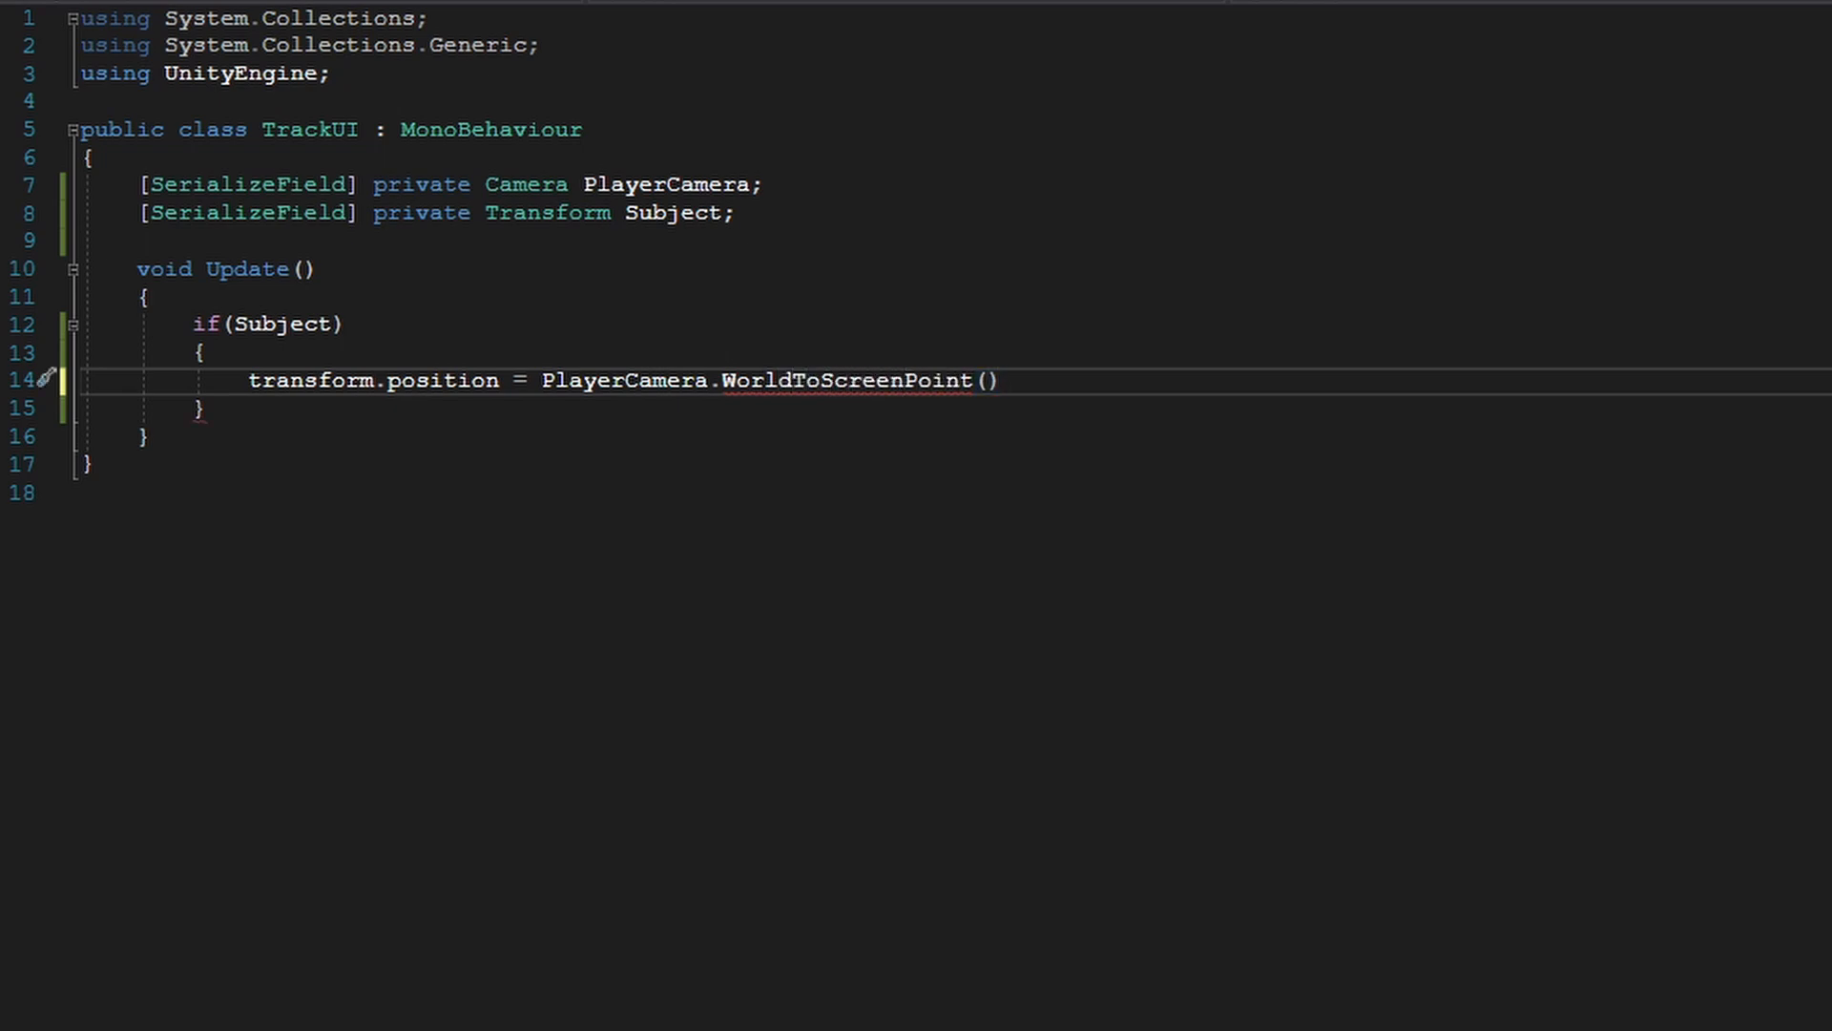
pyautogui.write('Subject.position')
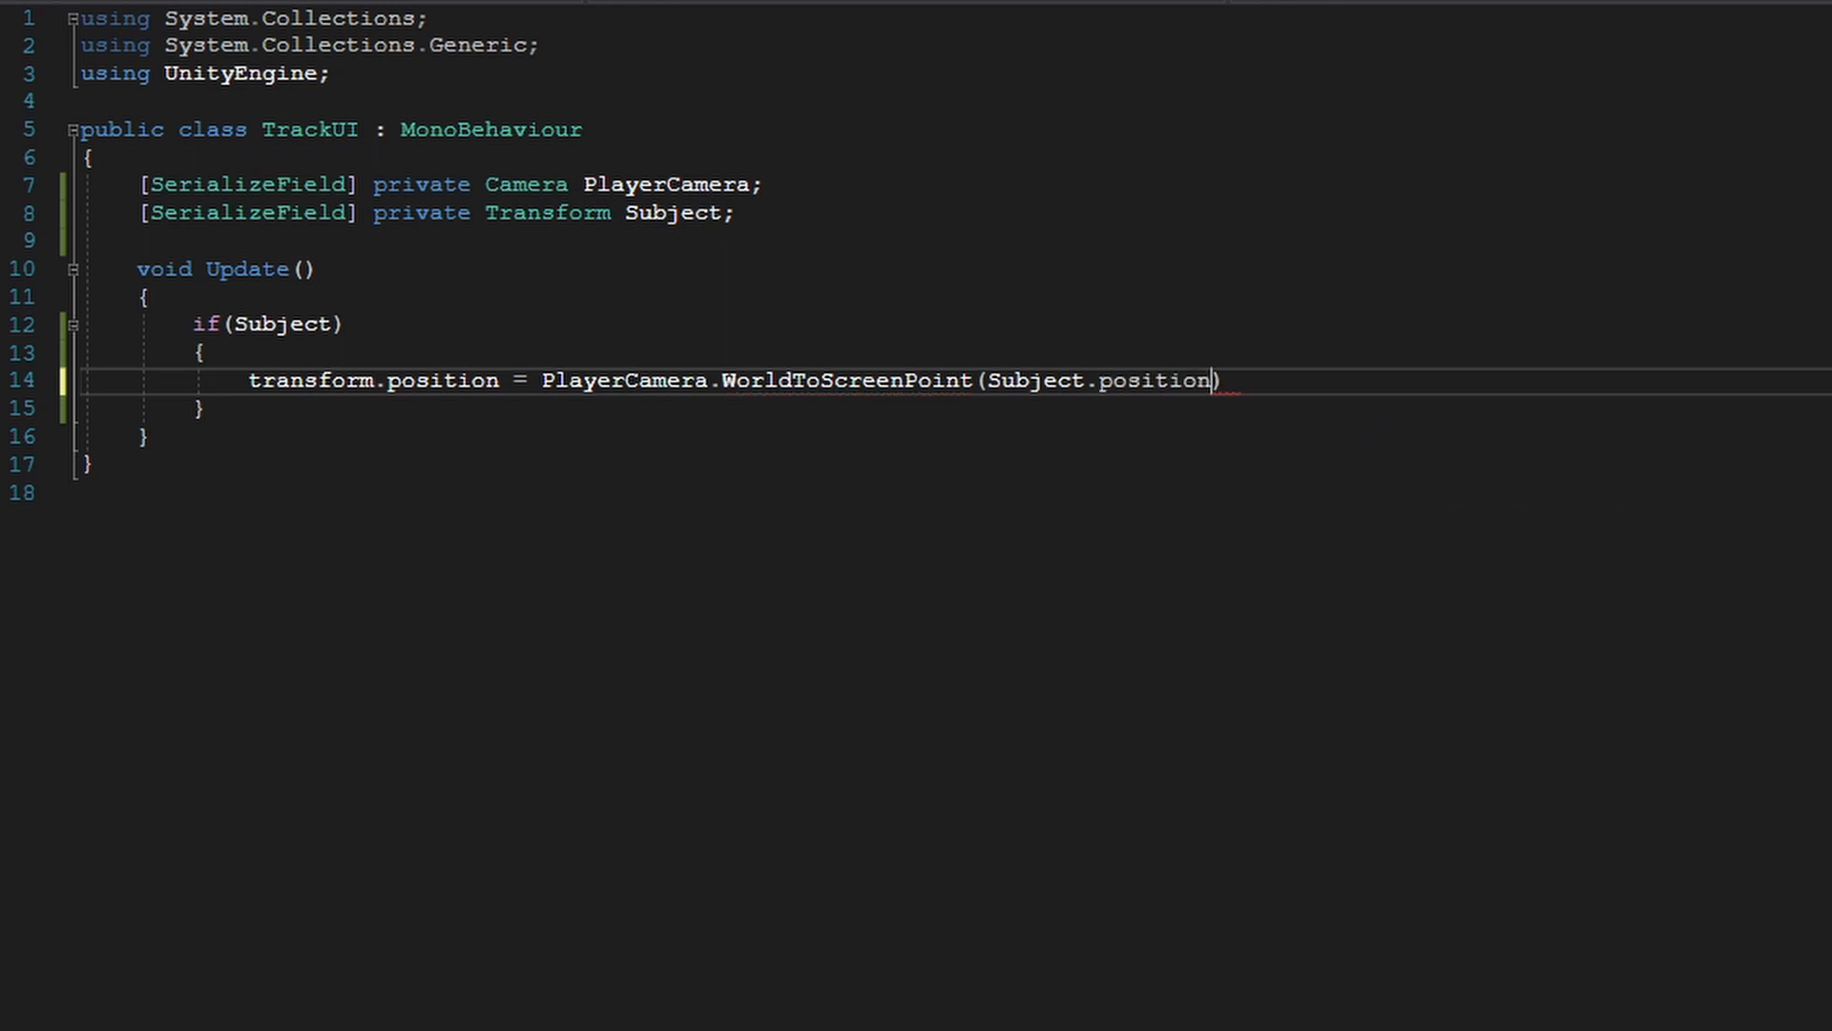
pyautogui.write(';')
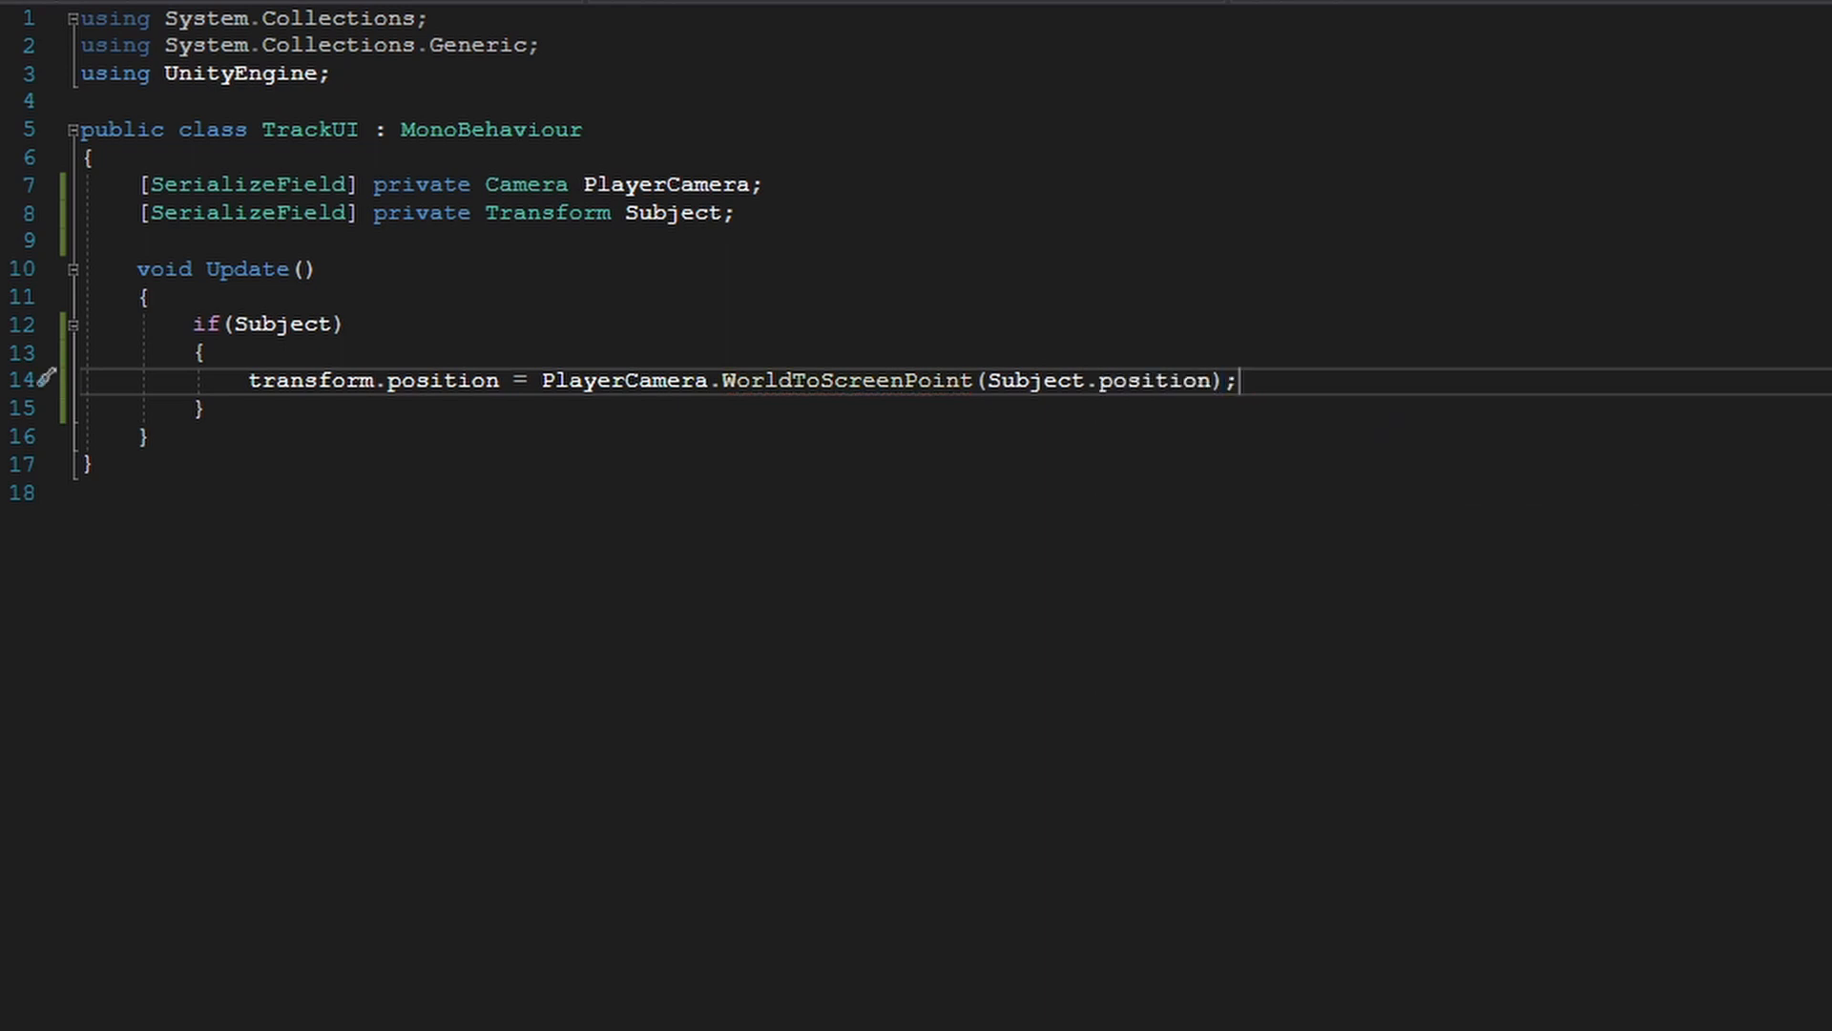
# Step: In Unity, assign Wally as TrackingPoint's TrackUI Subject and enter Play mode
pyautogui.click(256, 1011)
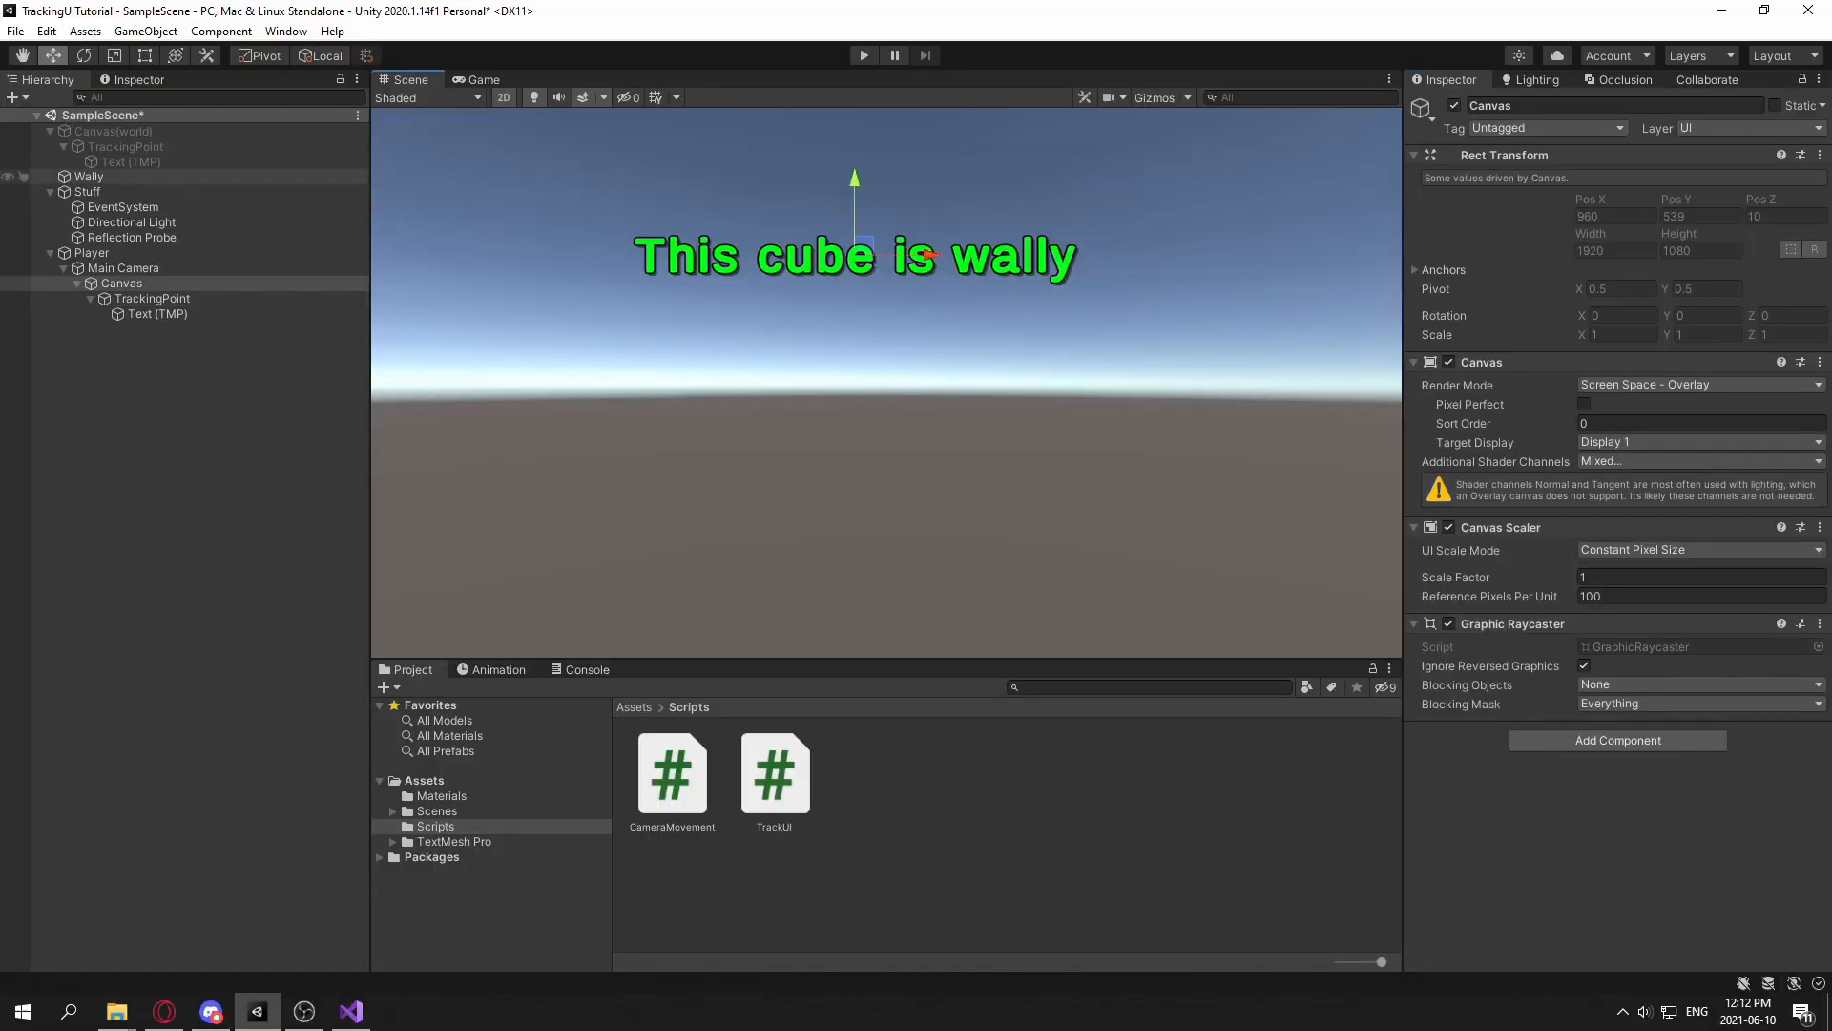
pyautogui.click(92, 252)
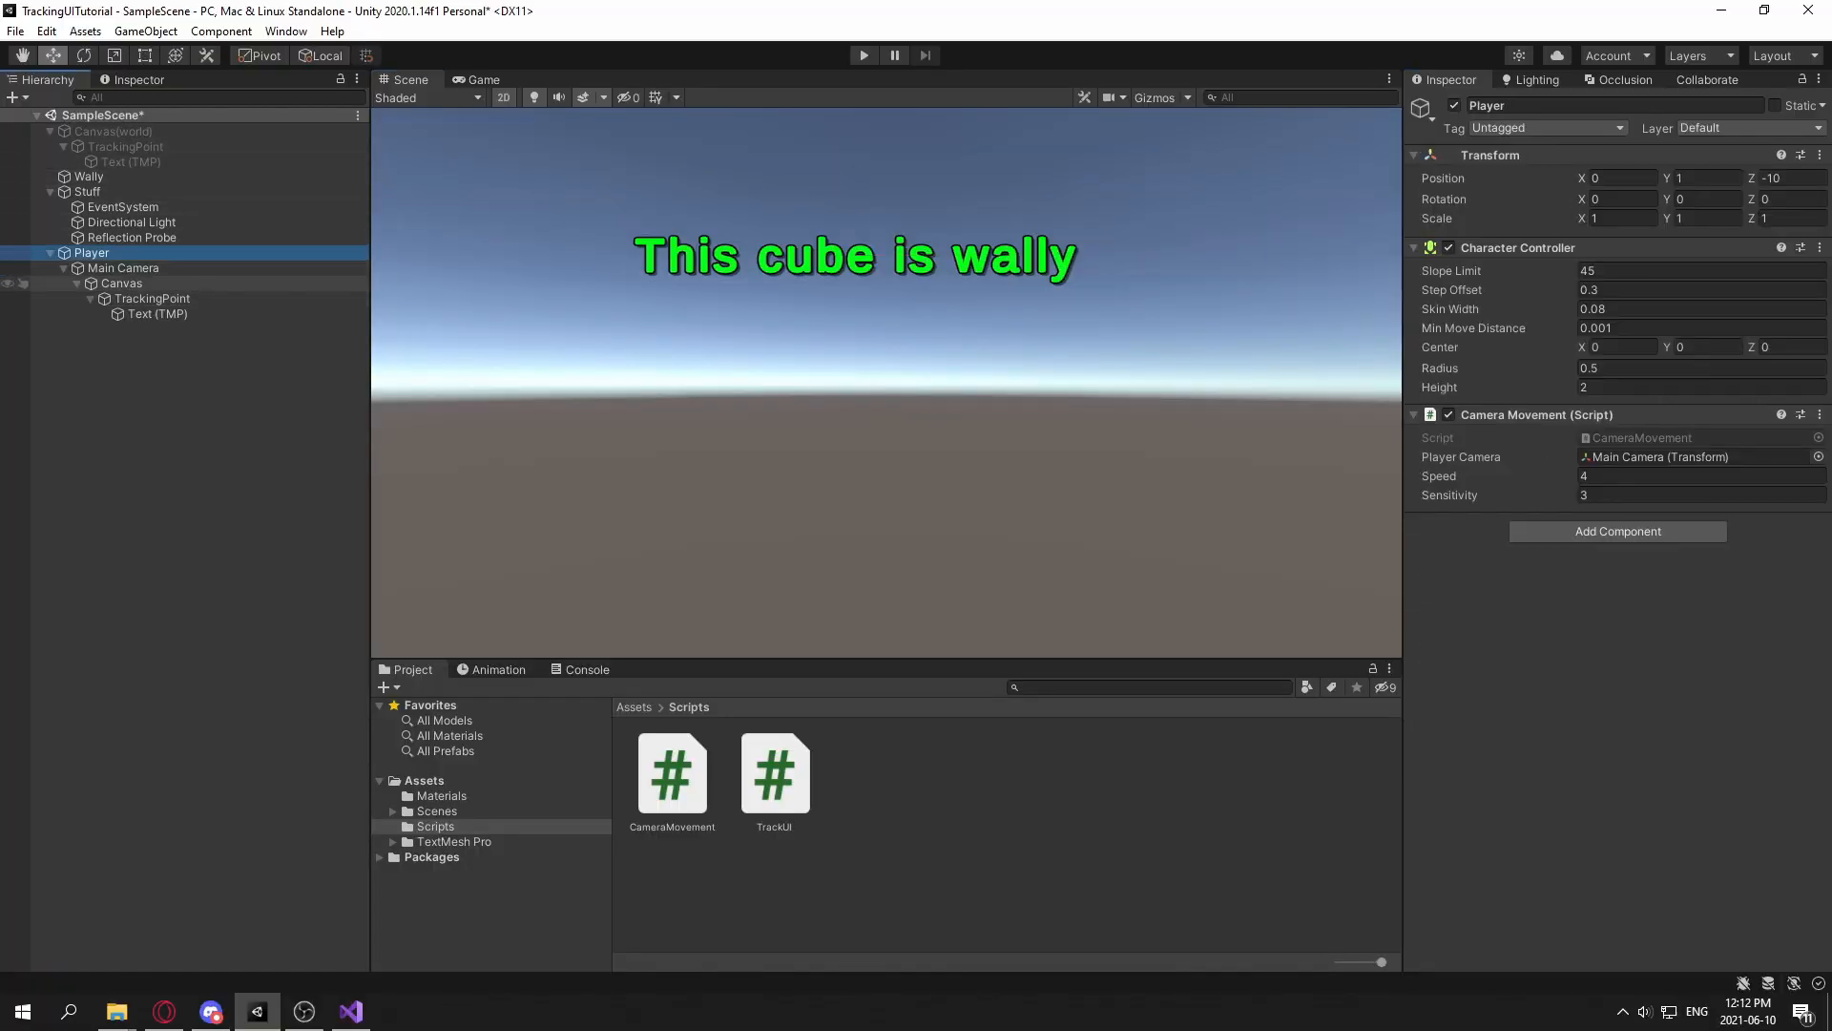
pyautogui.click(153, 298)
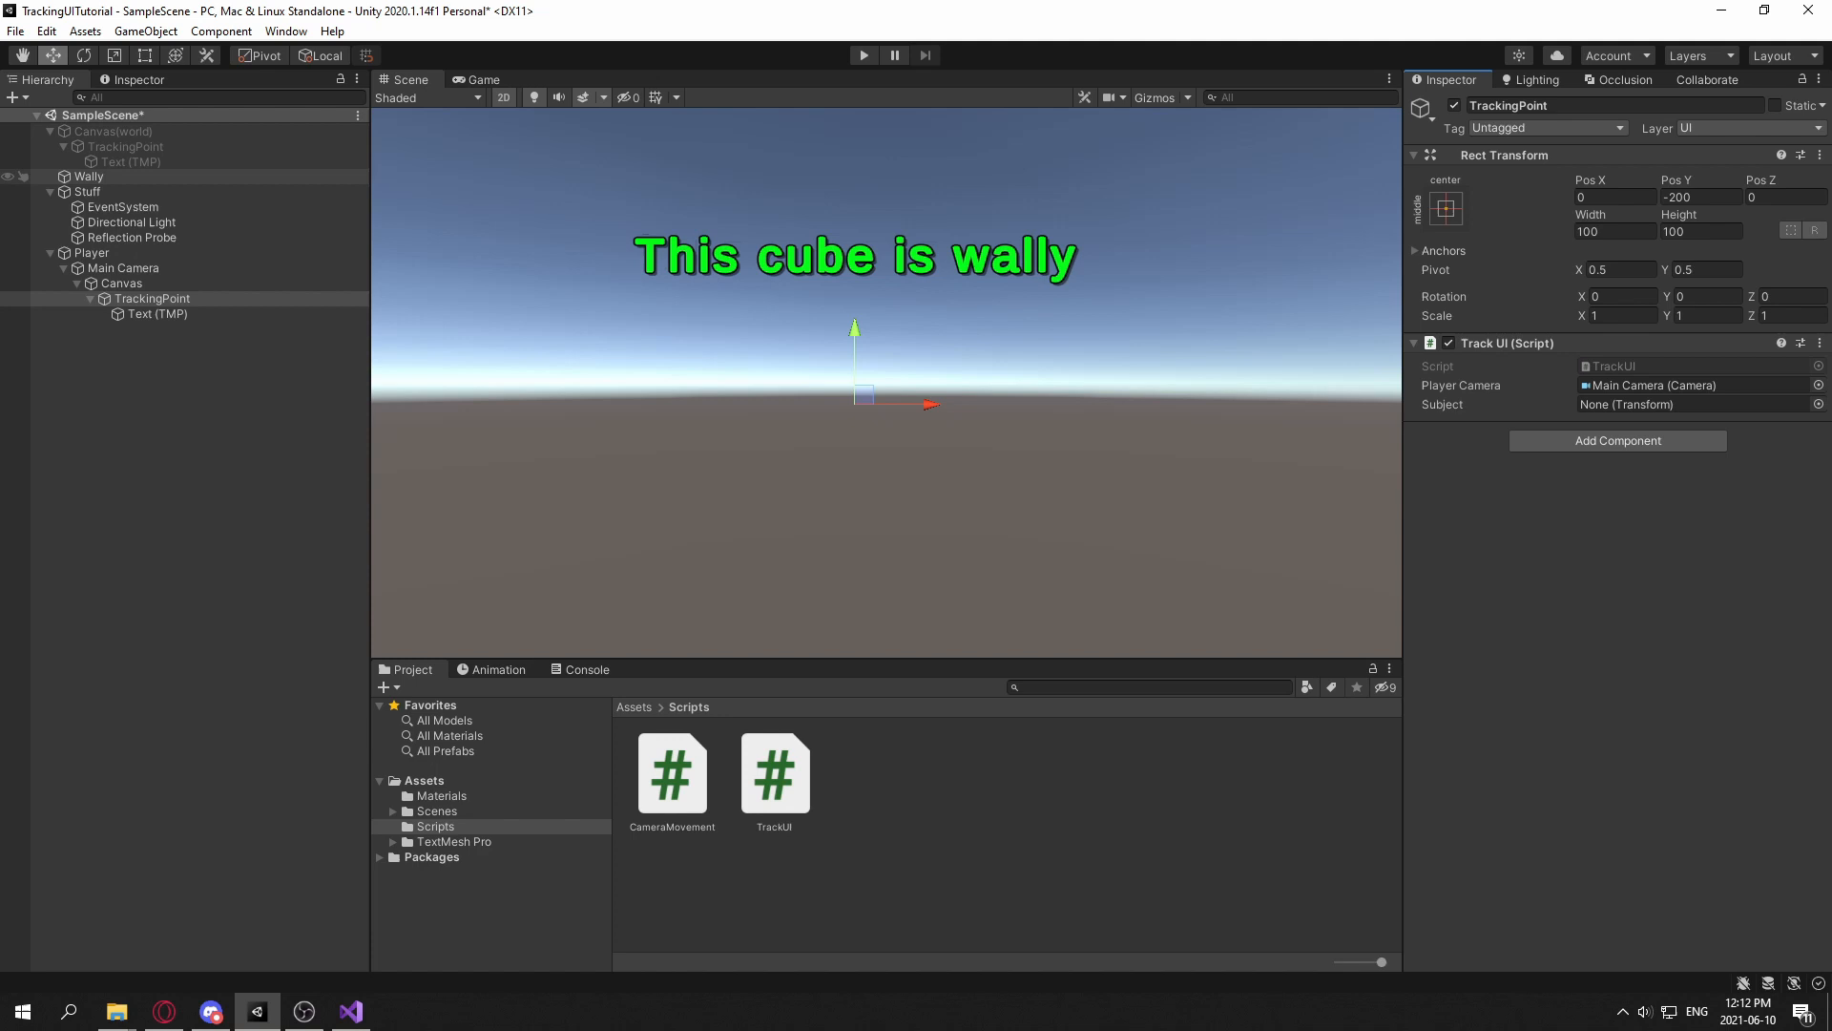
pyautogui.moveTo(85, 175); pyautogui.dragTo(1695, 403)
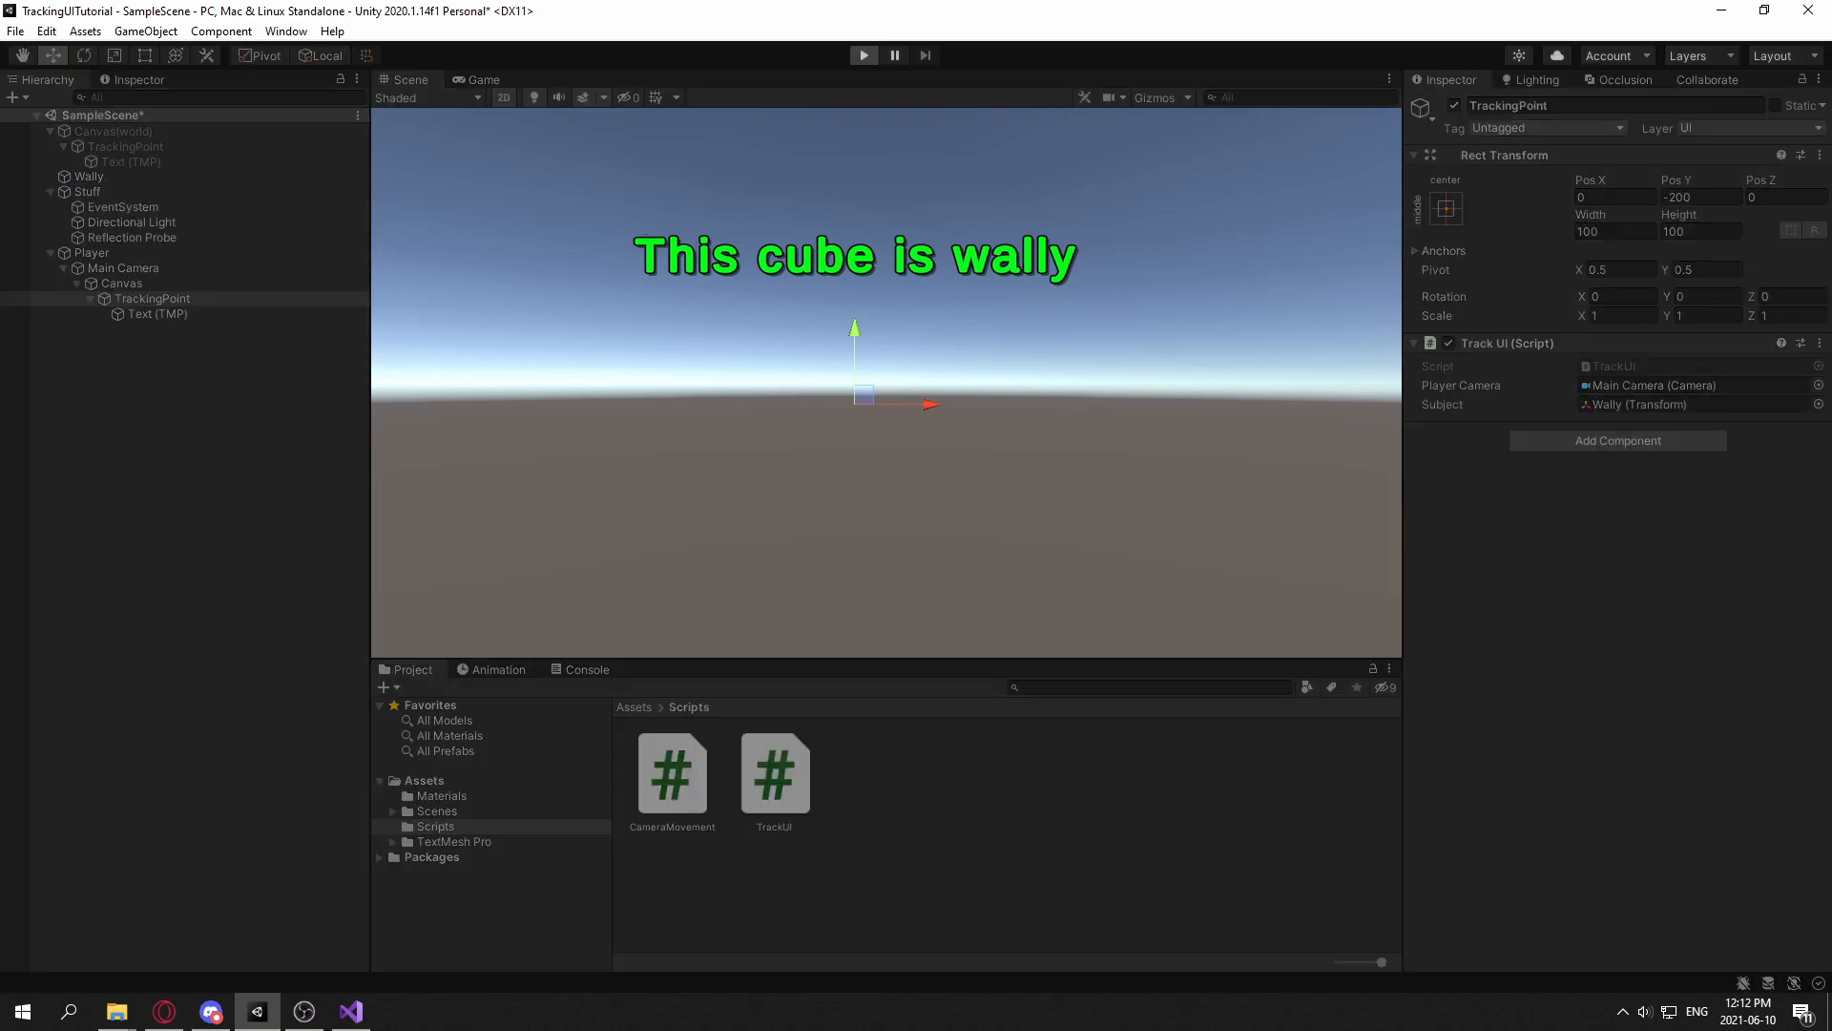
pyautogui.click(863, 55)
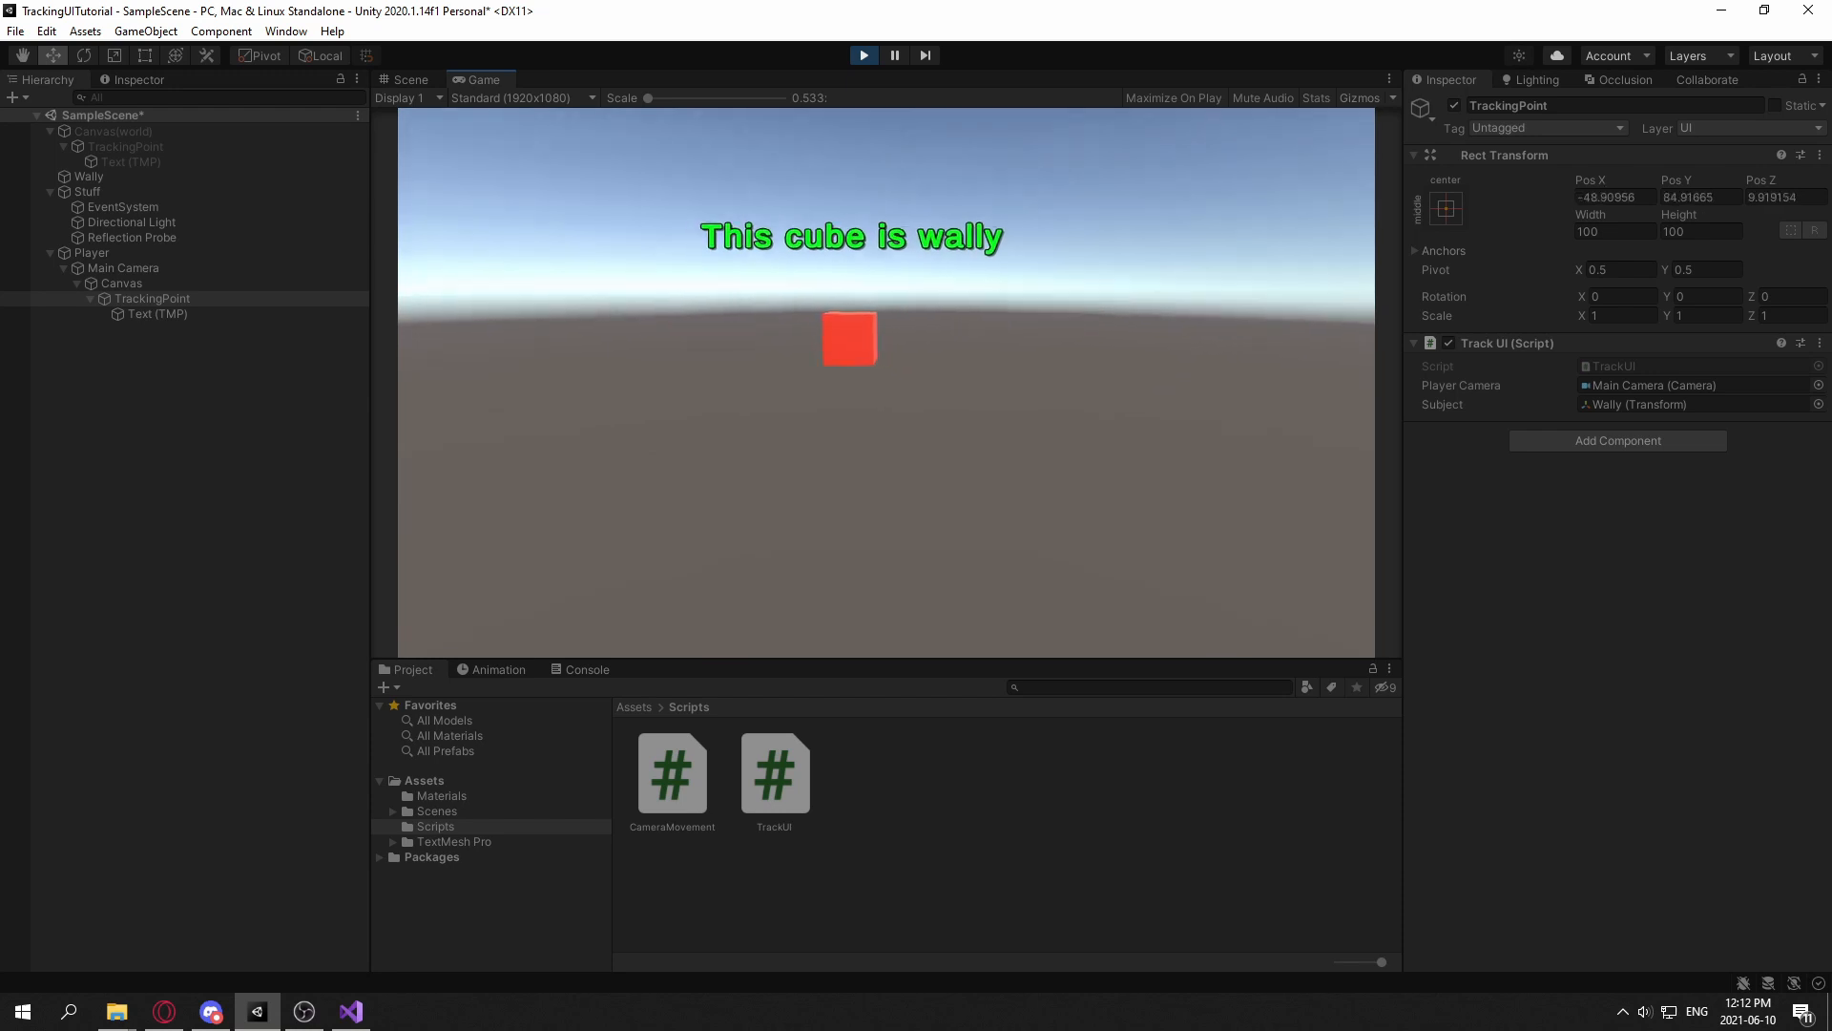